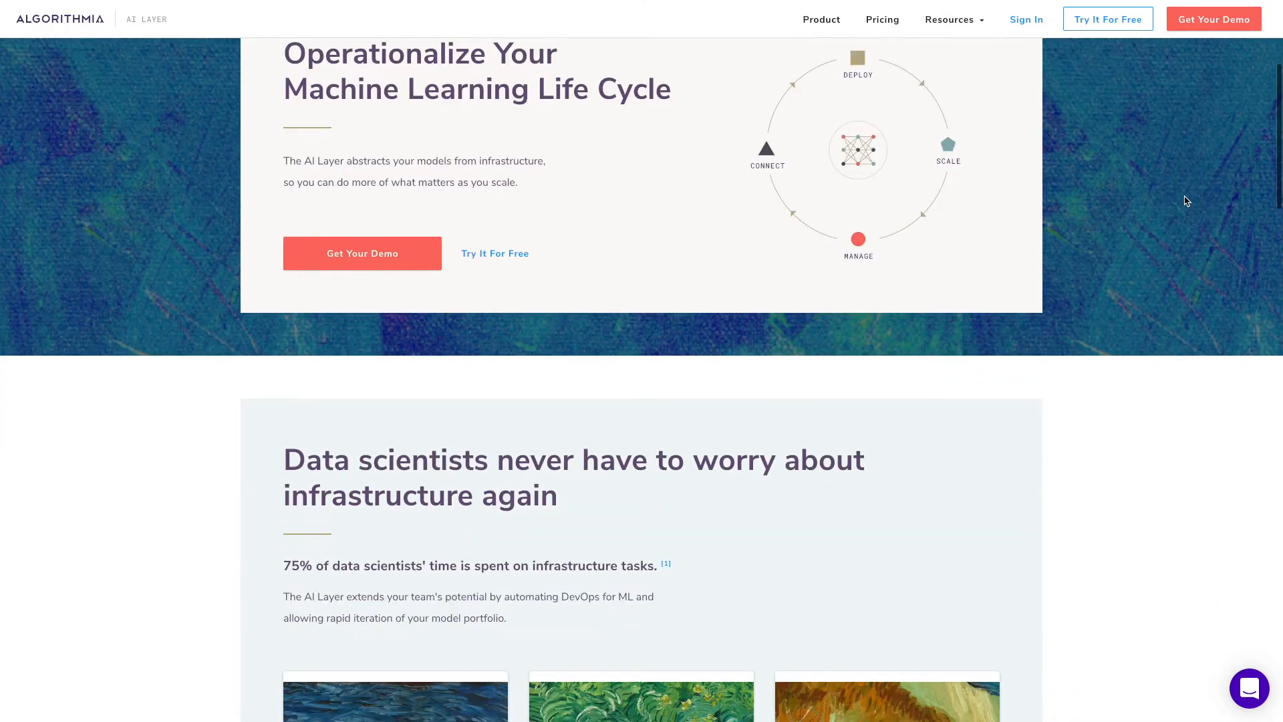
Create algorithm demoalgo/digitrec1 in Python 3.x, closed source, with internet access and pipelining, no GPU
{"action": "scroll", "scroll_direction": "down", "scroll_amount": 3}
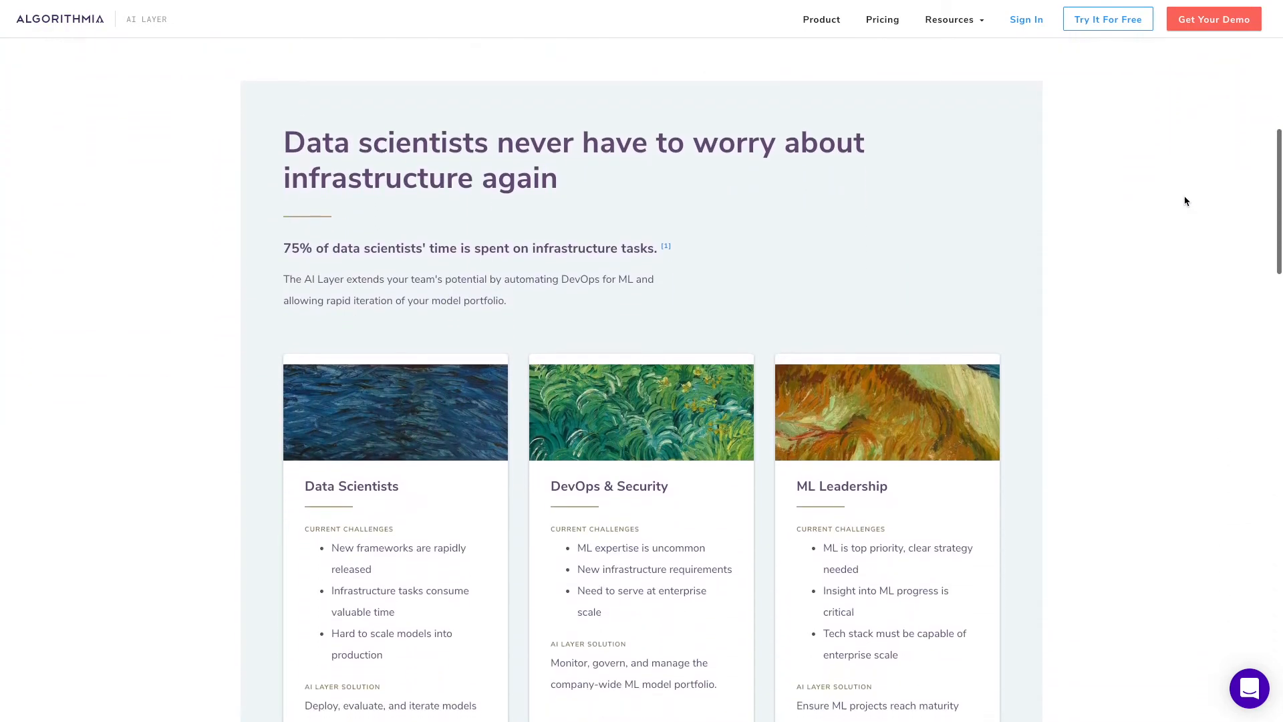
{"action": "scroll", "scroll_direction": "down", "scroll_amount": 3}
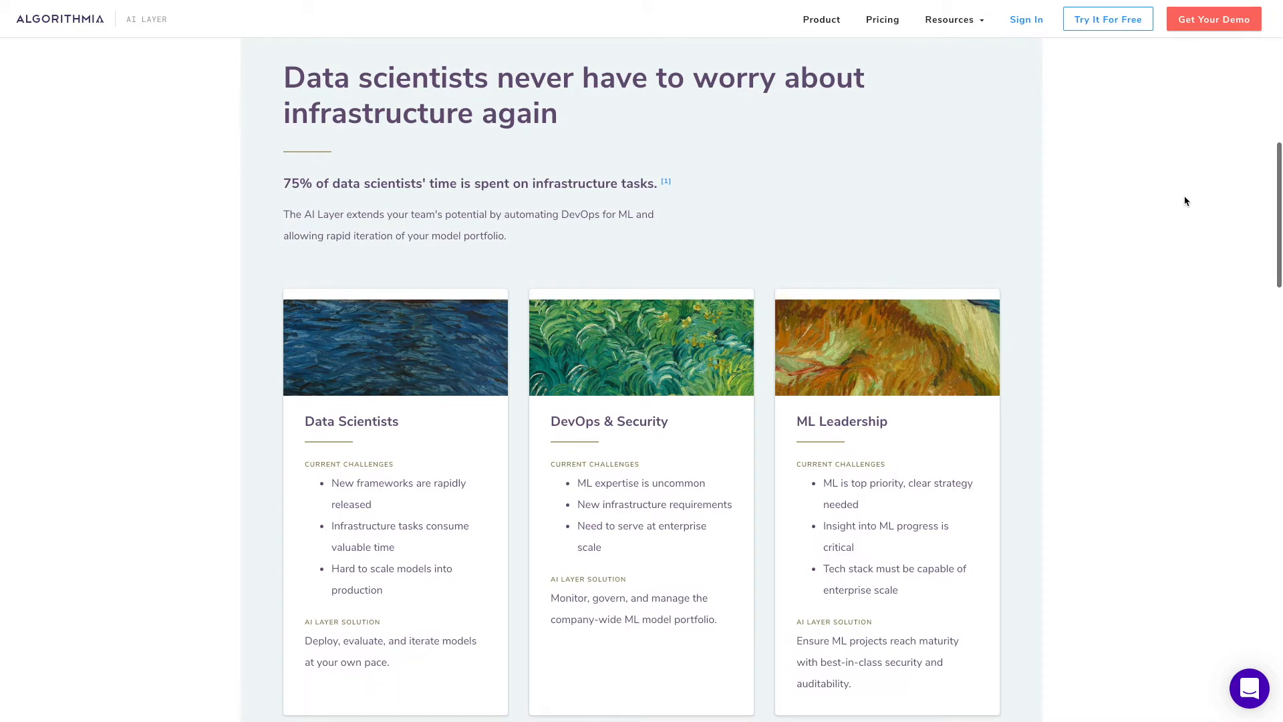
{"action": "mouse_move", "coordinate": [1016, 16]}
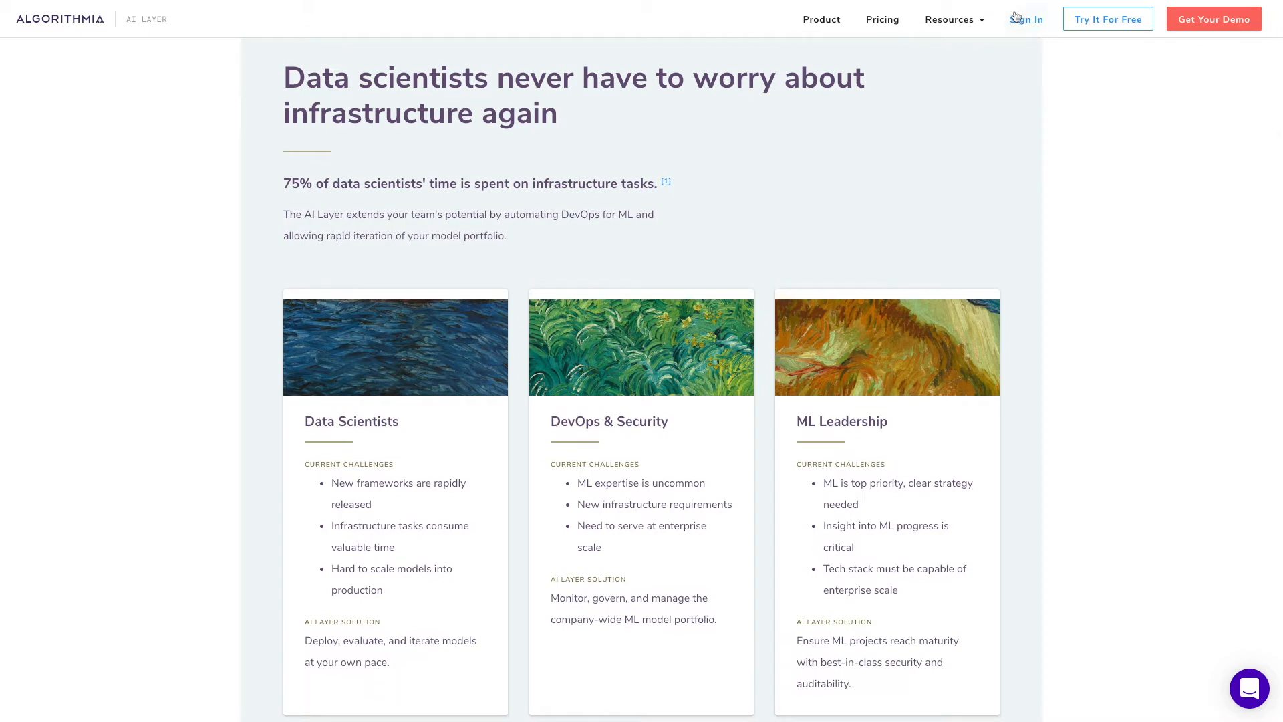
{"action": "mouse_move", "coordinate": [1022, 17]}
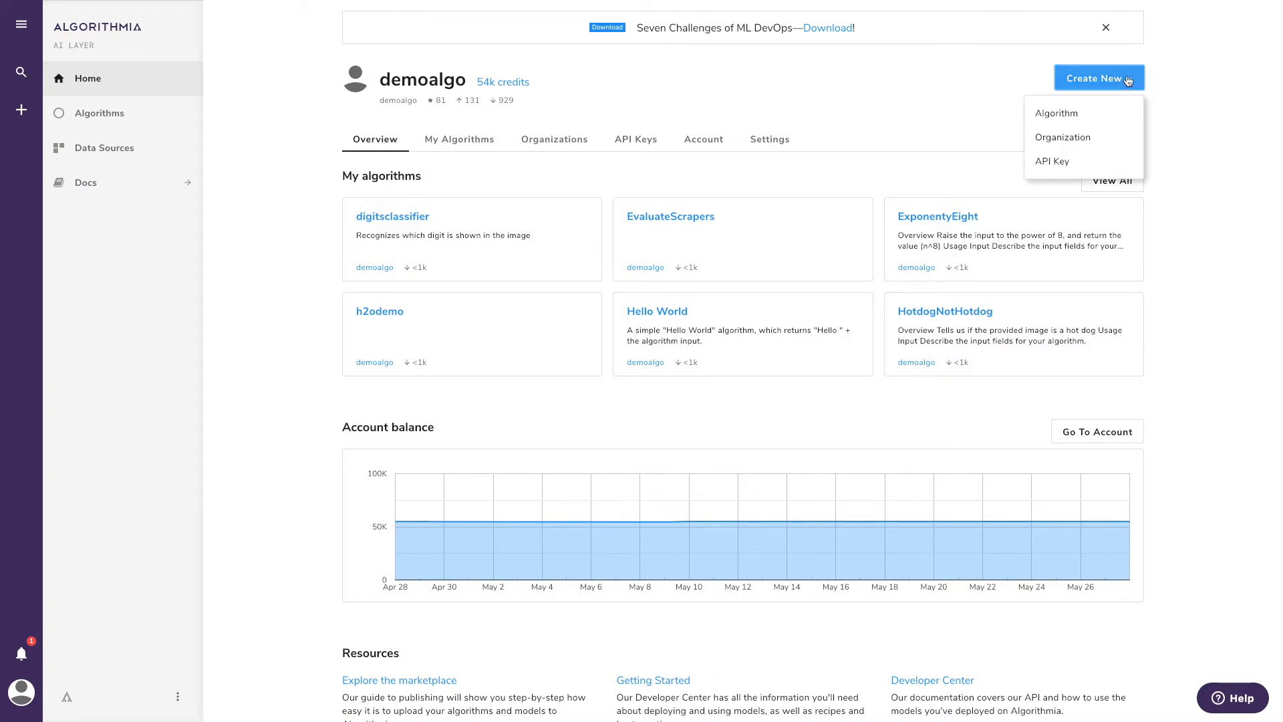
{"action": "left_click", "coordinate": [1056, 113]}
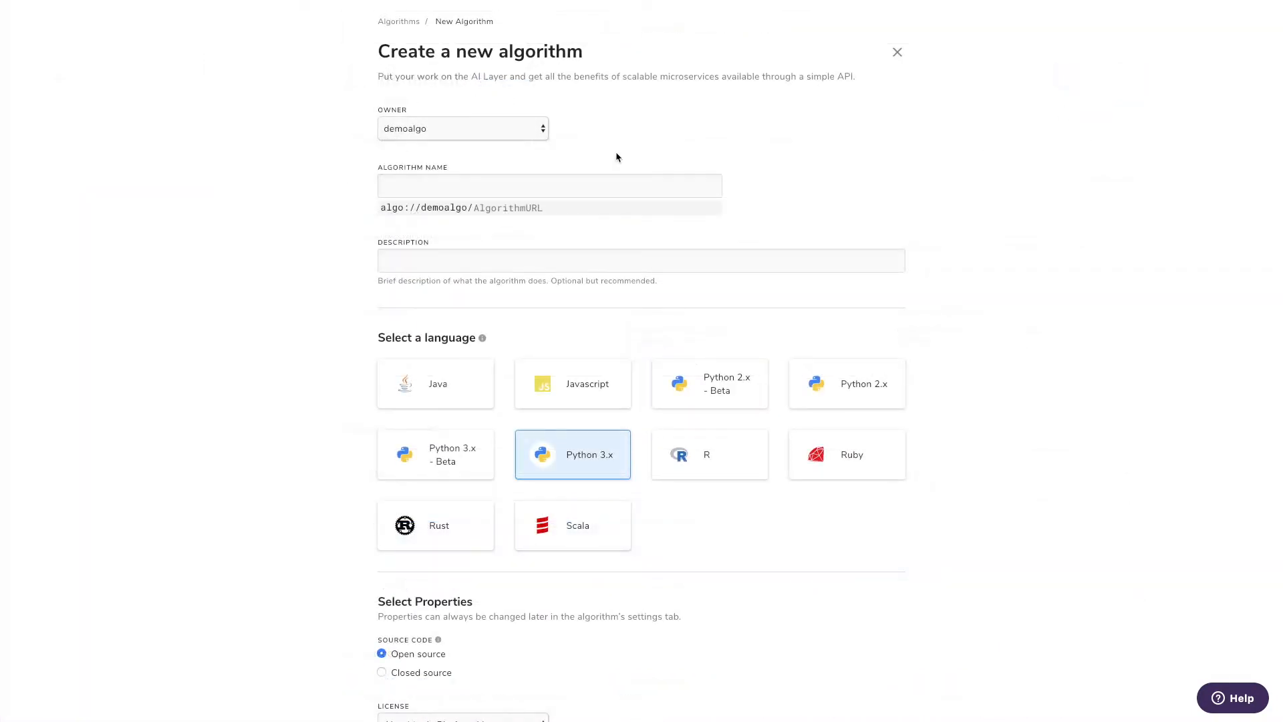
{"action": "type", "text": "di"}
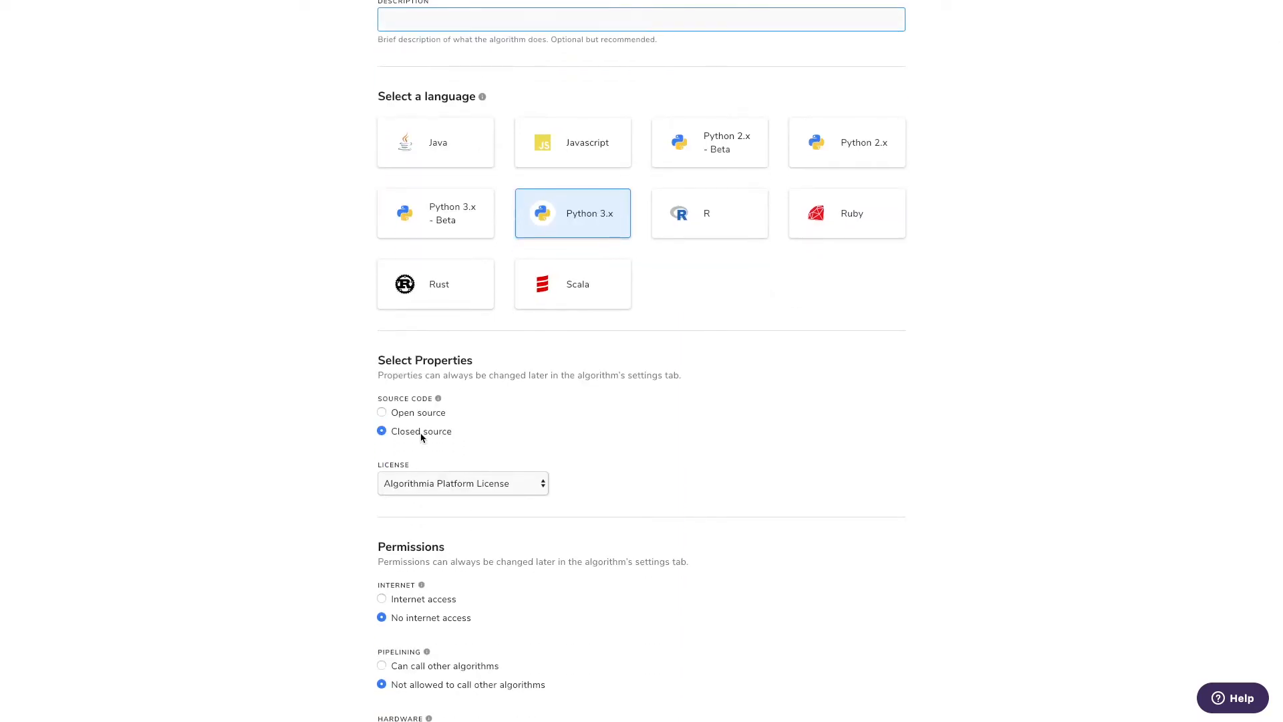
{"action": "scroll", "scroll_direction": "down", "scroll_amount": 3}
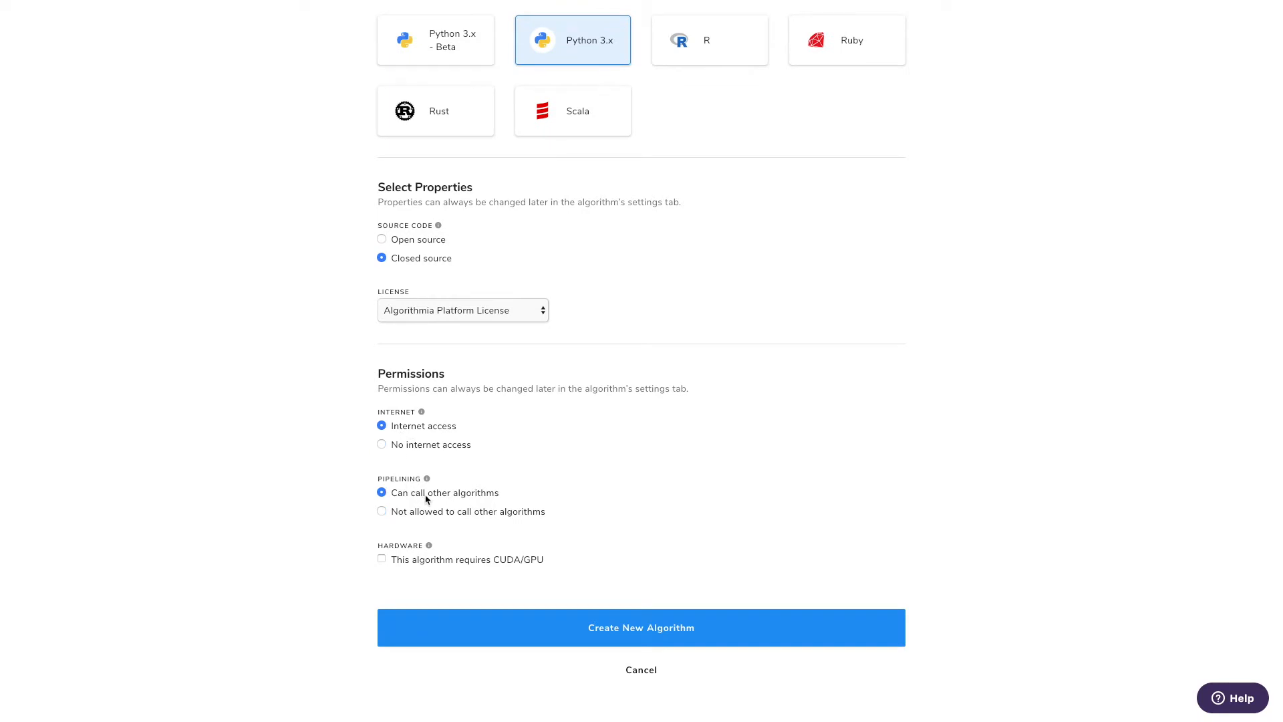
{"action": "mouse_move", "coordinate": [675, 564]}
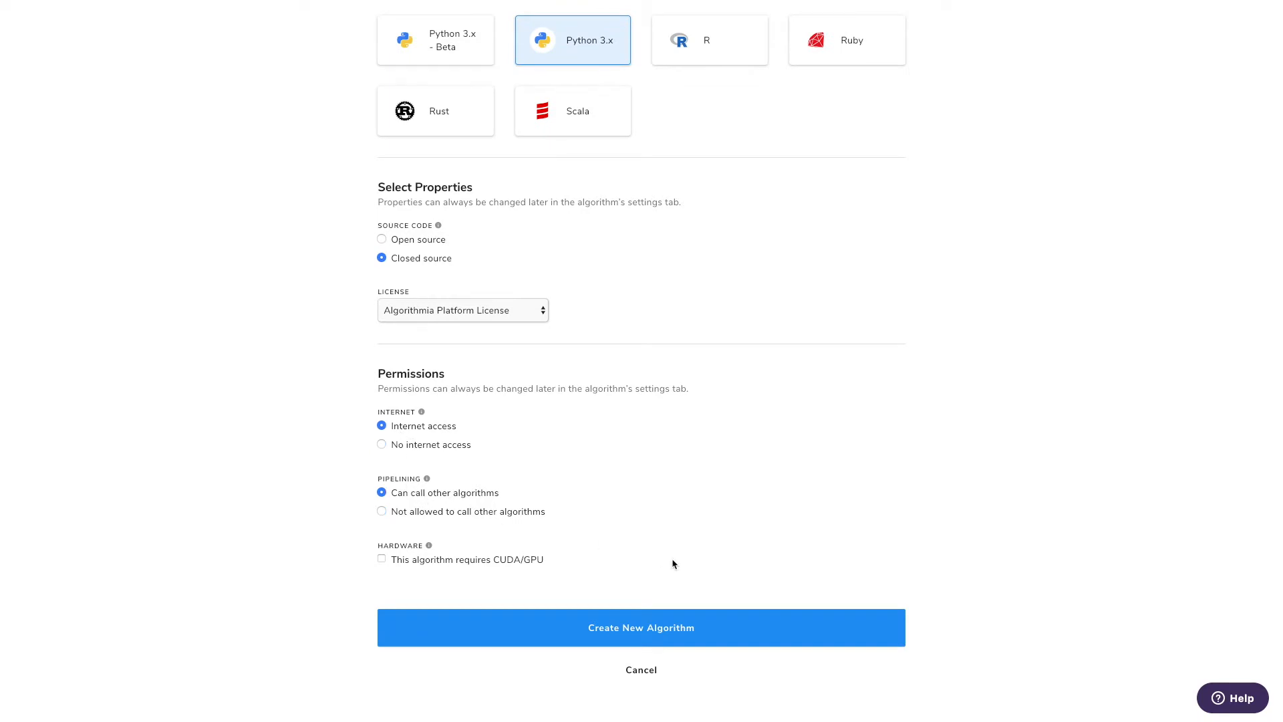
{"action": "left_click", "coordinate": [381, 558]}
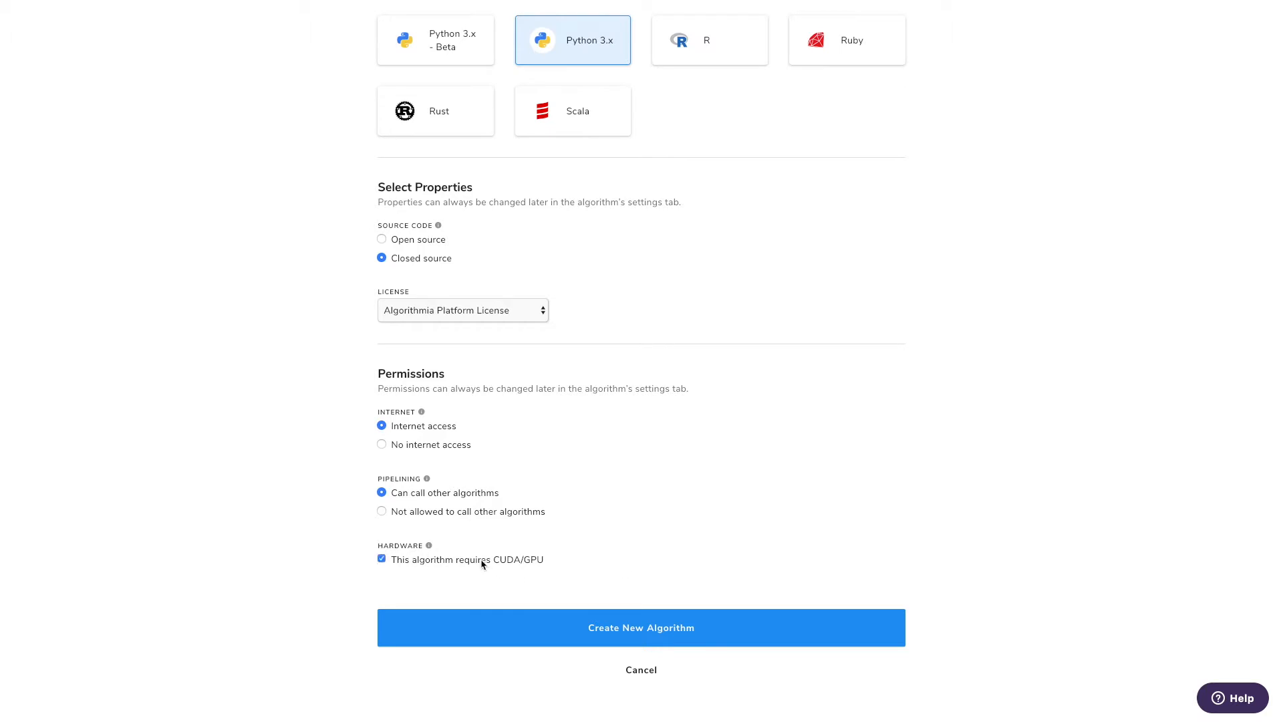
{"action": "left_click", "coordinate": [381, 559]}
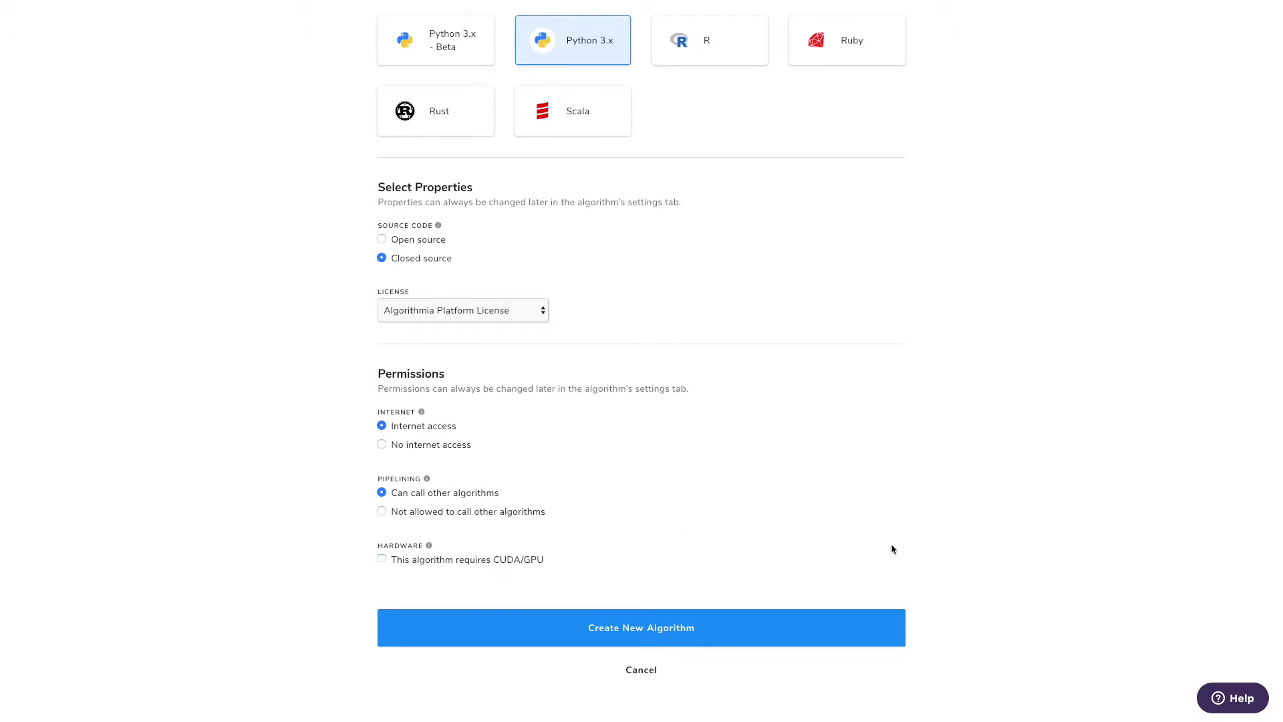
{"action": "left_click", "coordinate": [641, 628]}
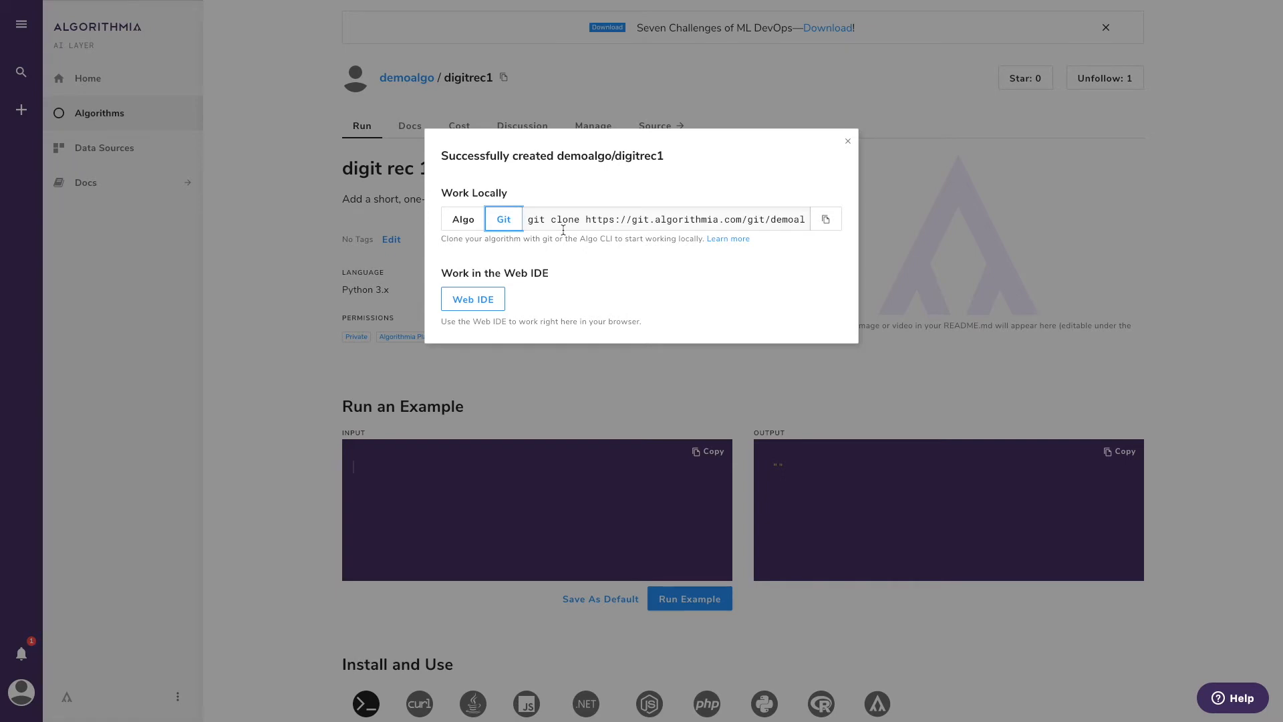
Open digitrec1's default source in the Web IDE and build it
{"action": "left_click", "coordinate": [847, 140]}
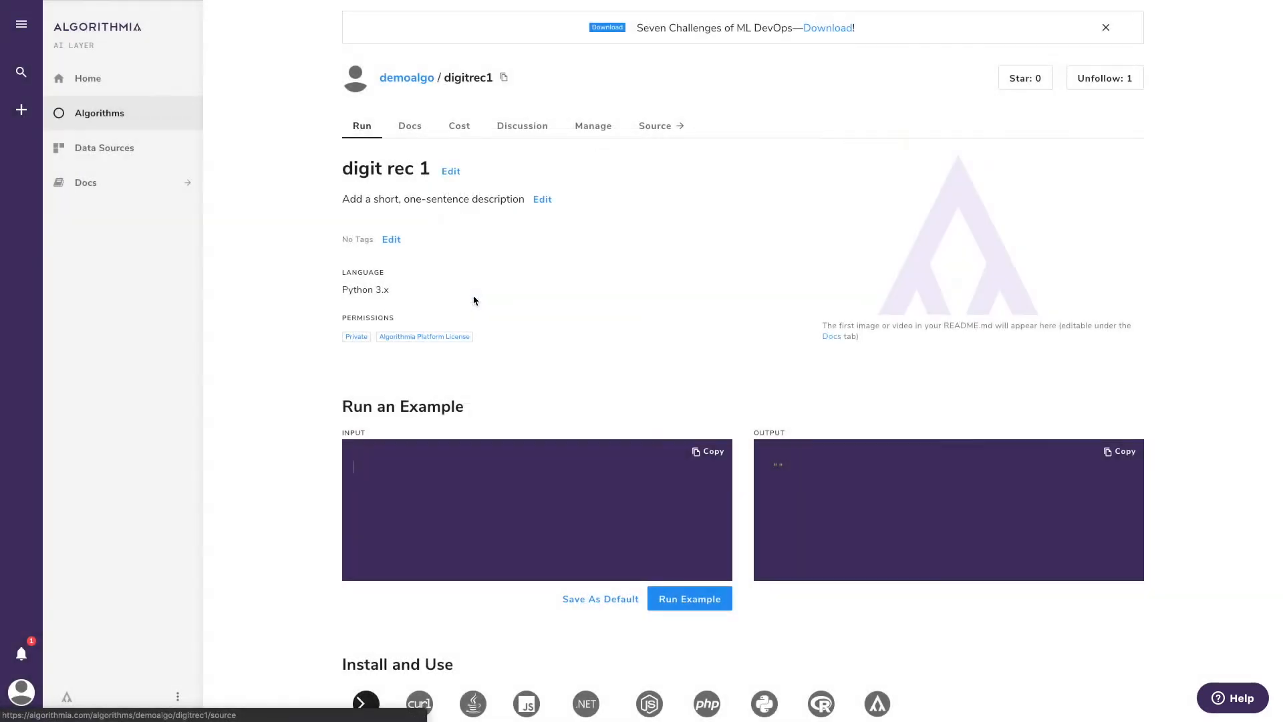
{"action": "left_click", "coordinate": [654, 125]}
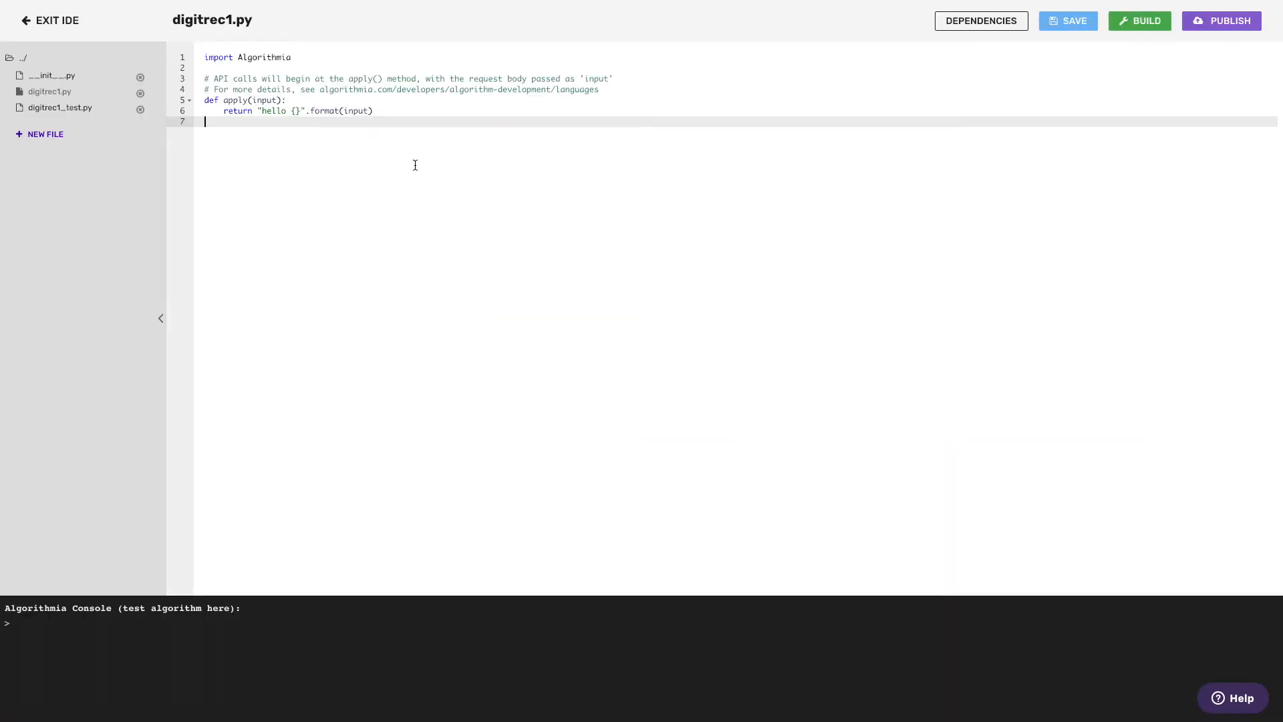
{"action": "mouse_move", "coordinate": [1144, 28]}
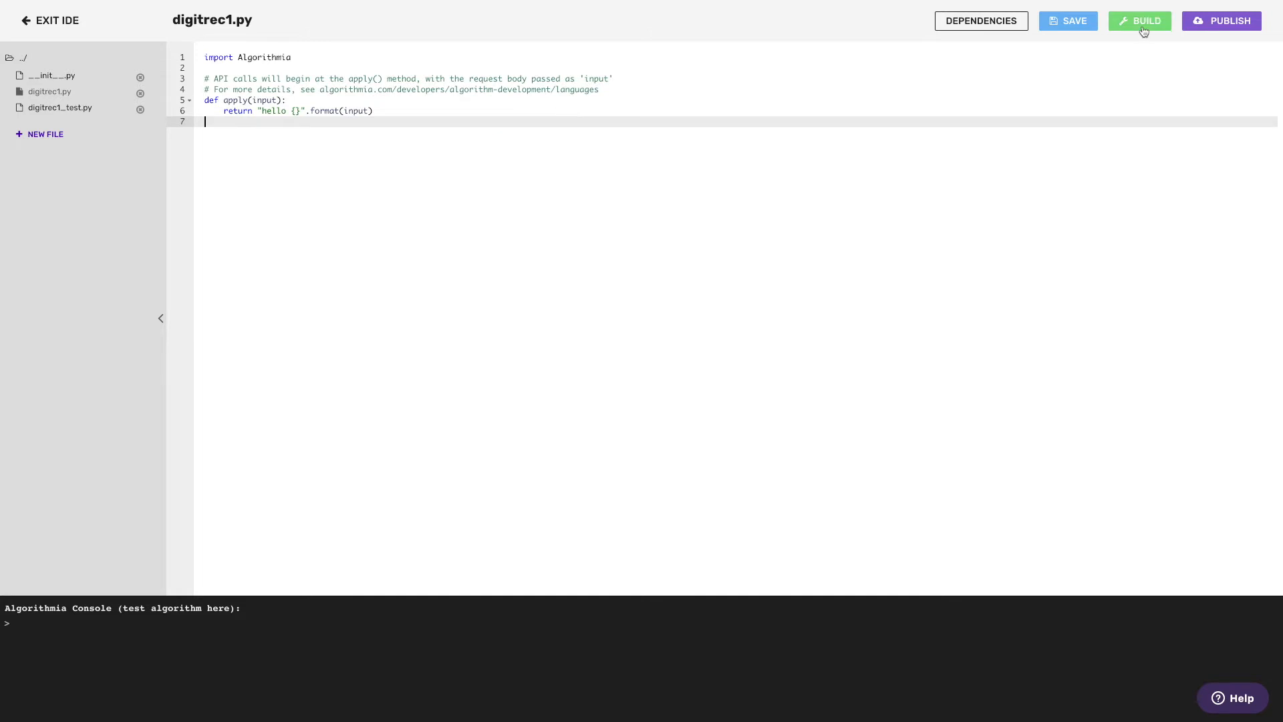
{"action": "left_click", "coordinate": [1139, 21]}
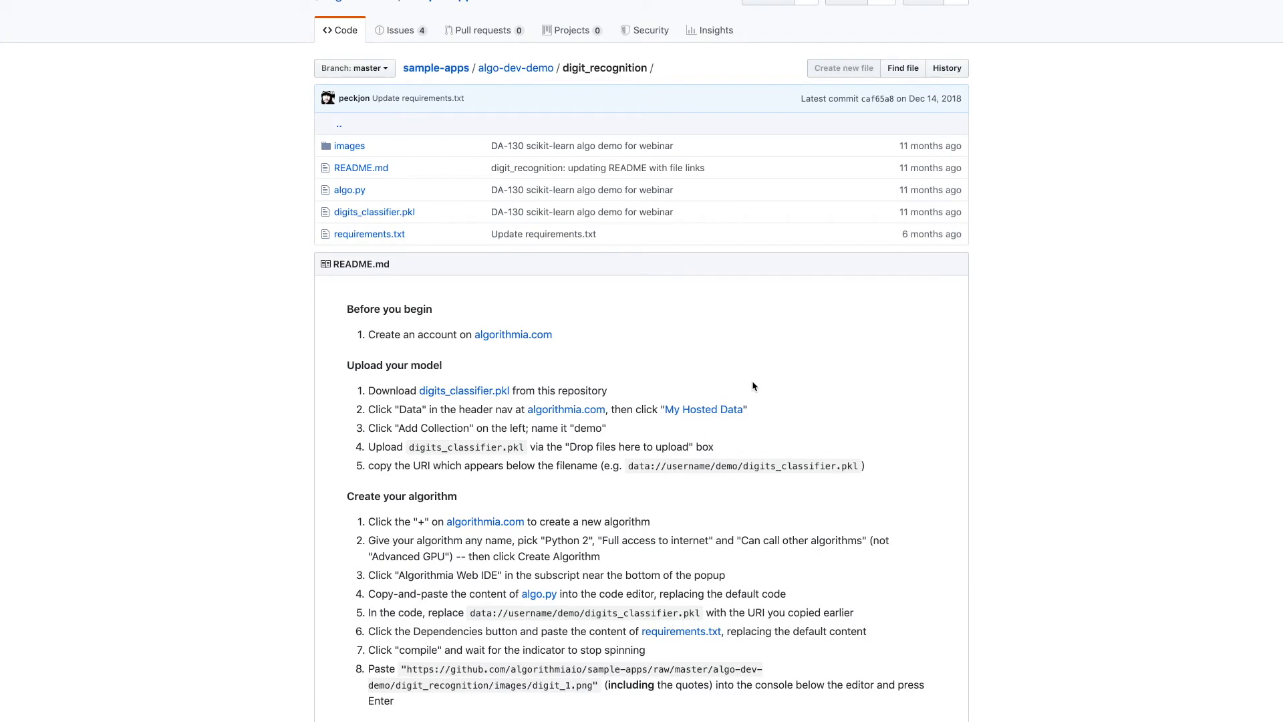
{"action": "mouse_move", "coordinate": [743, 377]}
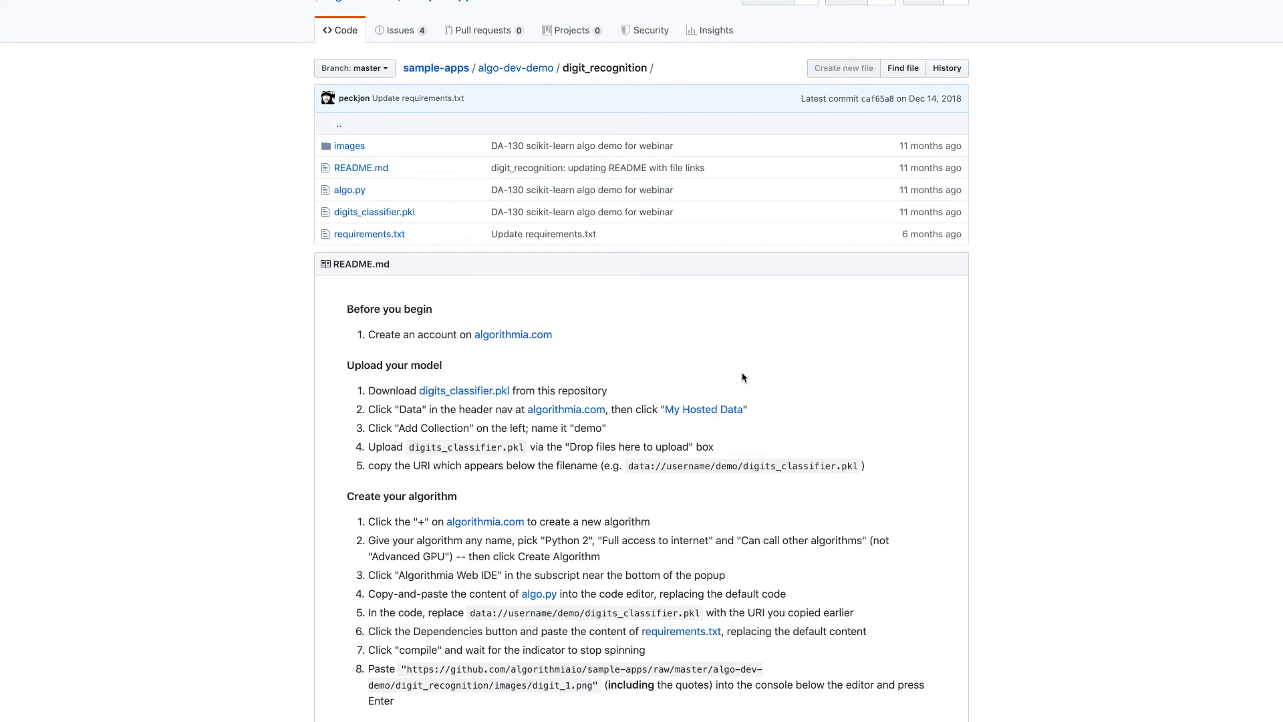
{"action": "mouse_move", "coordinate": [358, 197]}
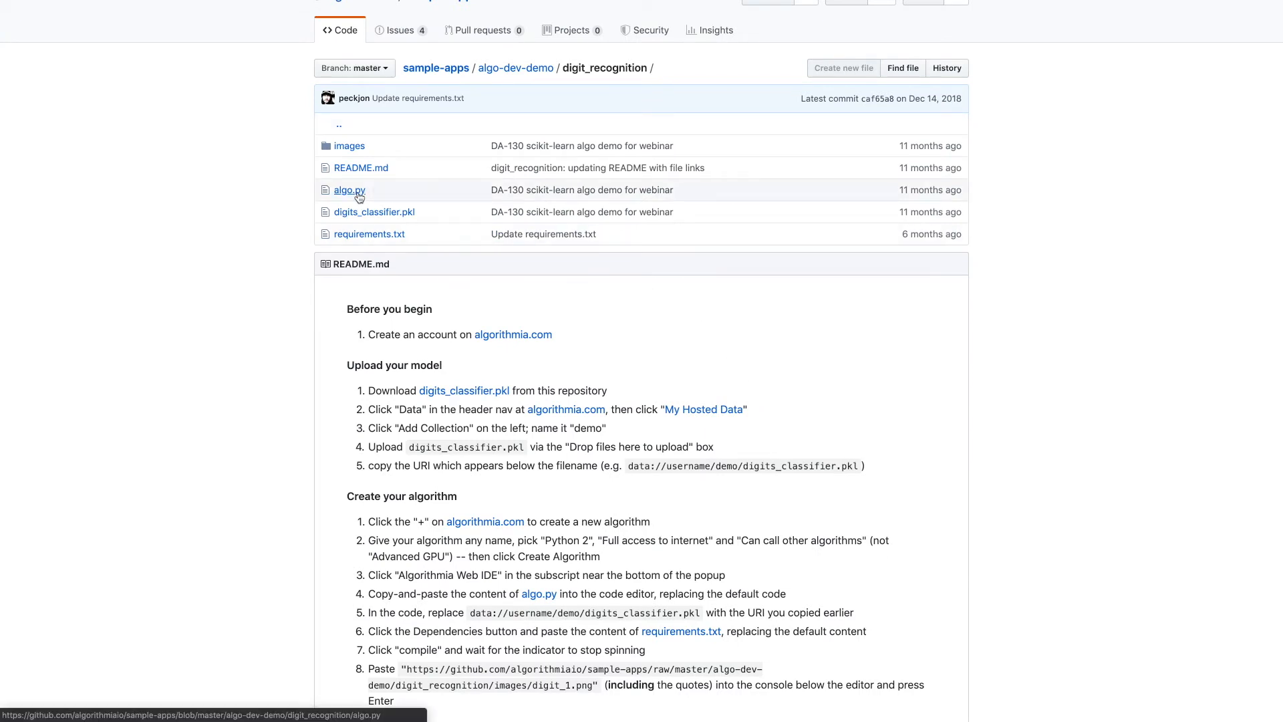
Open the sample's algo.py and copy the numpy, pillow and scikit-learn requirement lines
{"action": "left_click", "coordinate": [349, 190]}
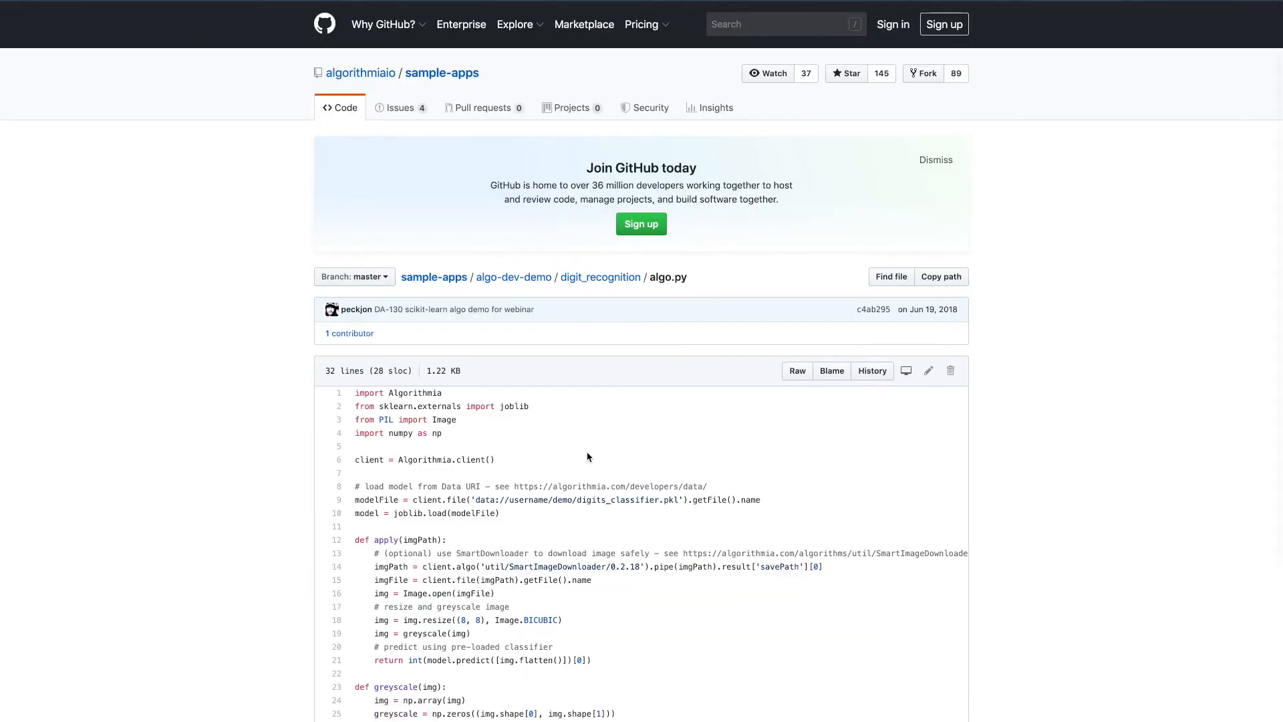
{"action": "scroll", "scroll_direction": "down", "scroll_amount": 3}
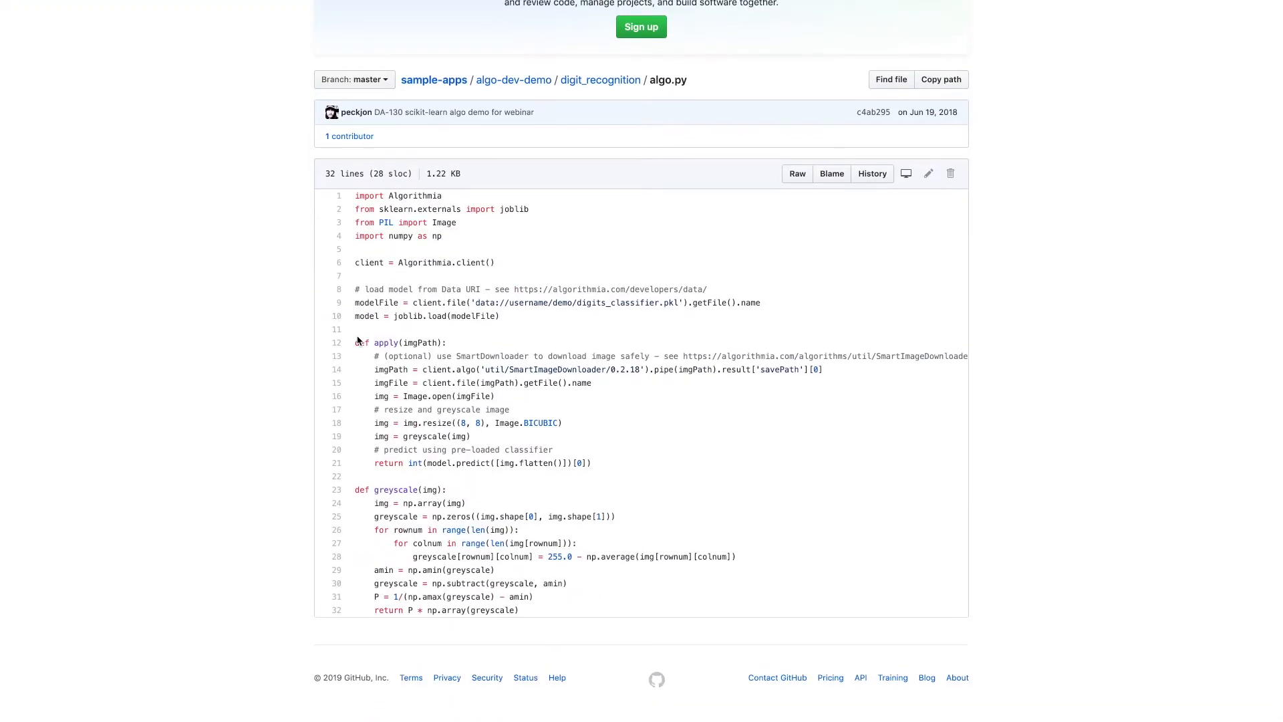
{"action": "double_click", "coordinate": [438, 423]}
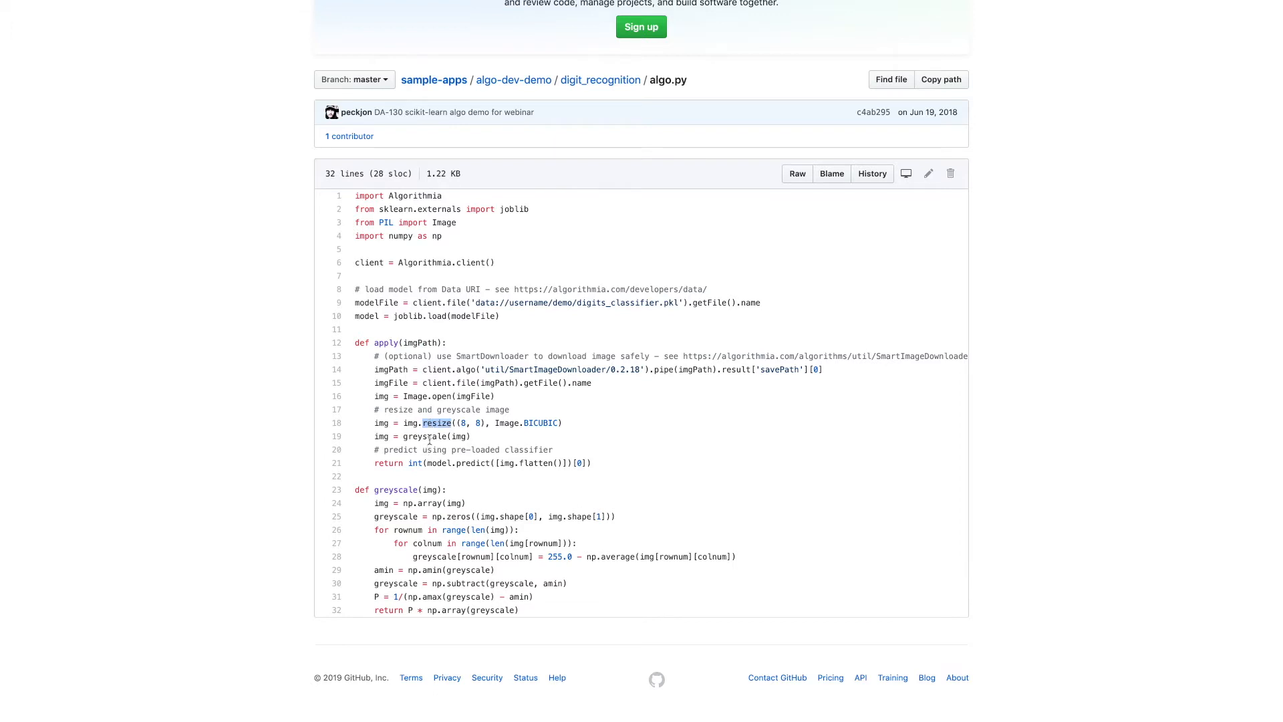
{"action": "mouse_move", "coordinate": [440, 463]}
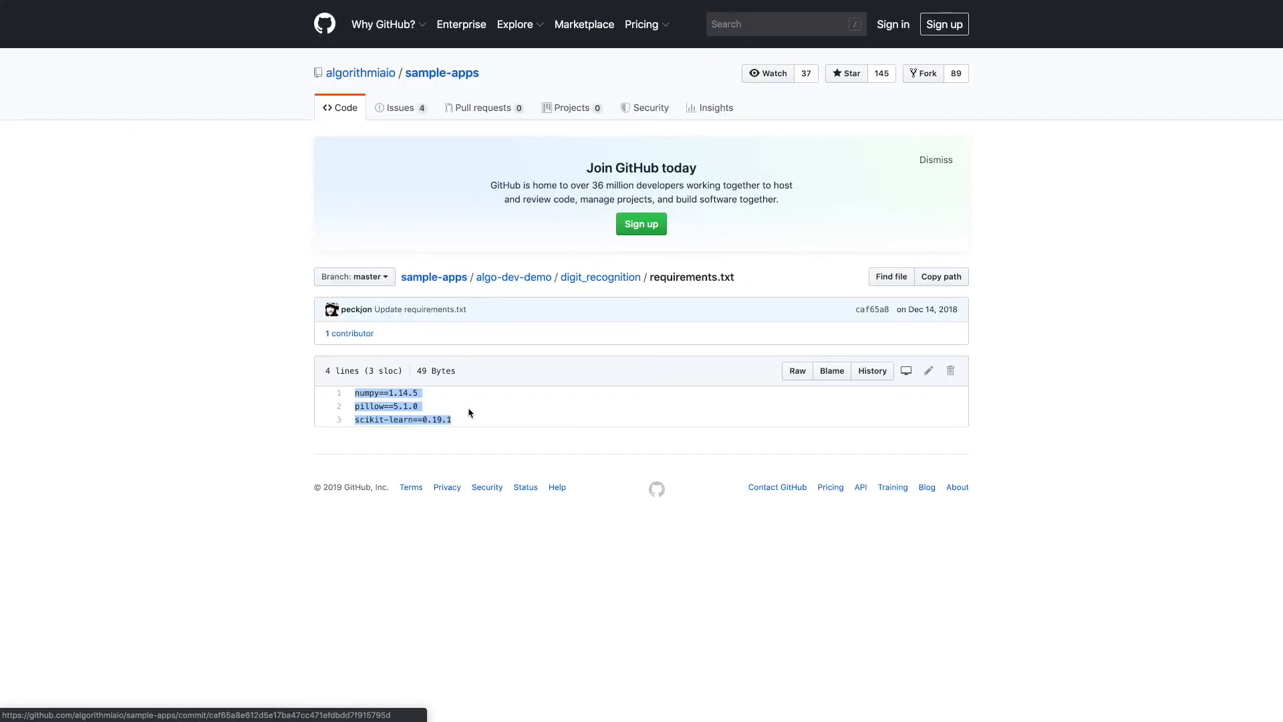
{"action": "mouse_move", "coordinate": [374, 407]}
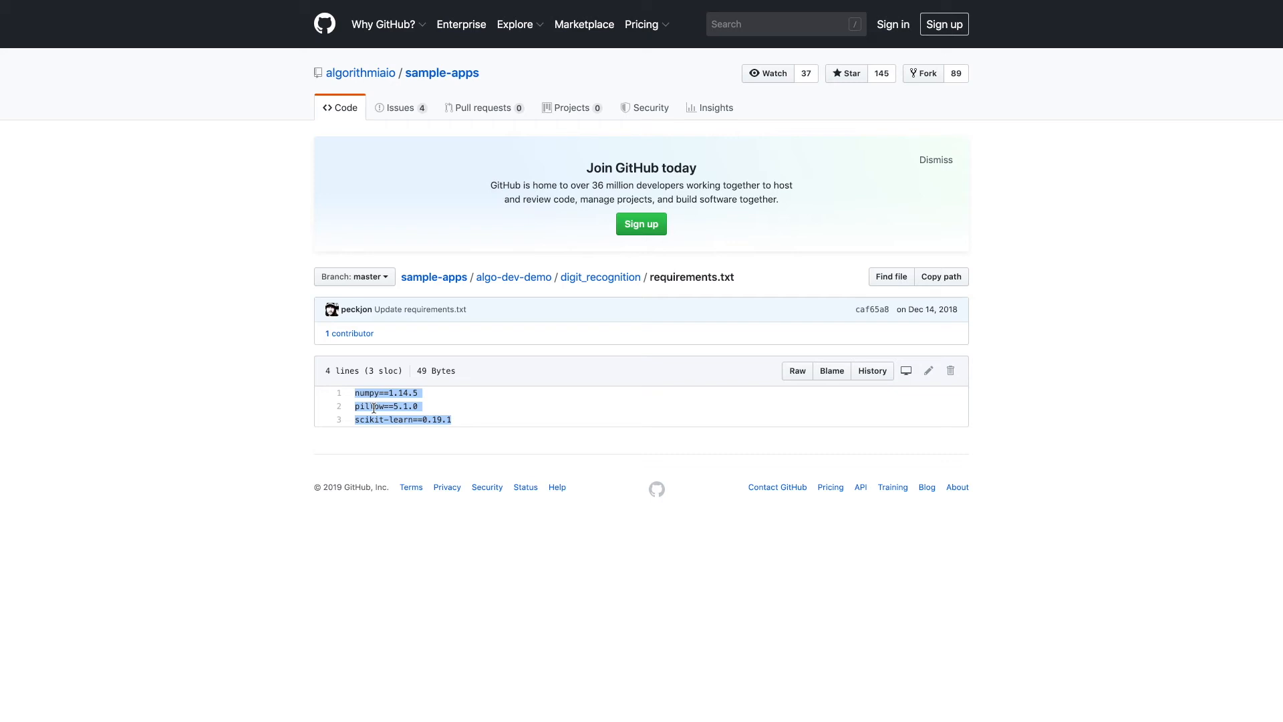
{"action": "right_click", "coordinate": [375, 406]}
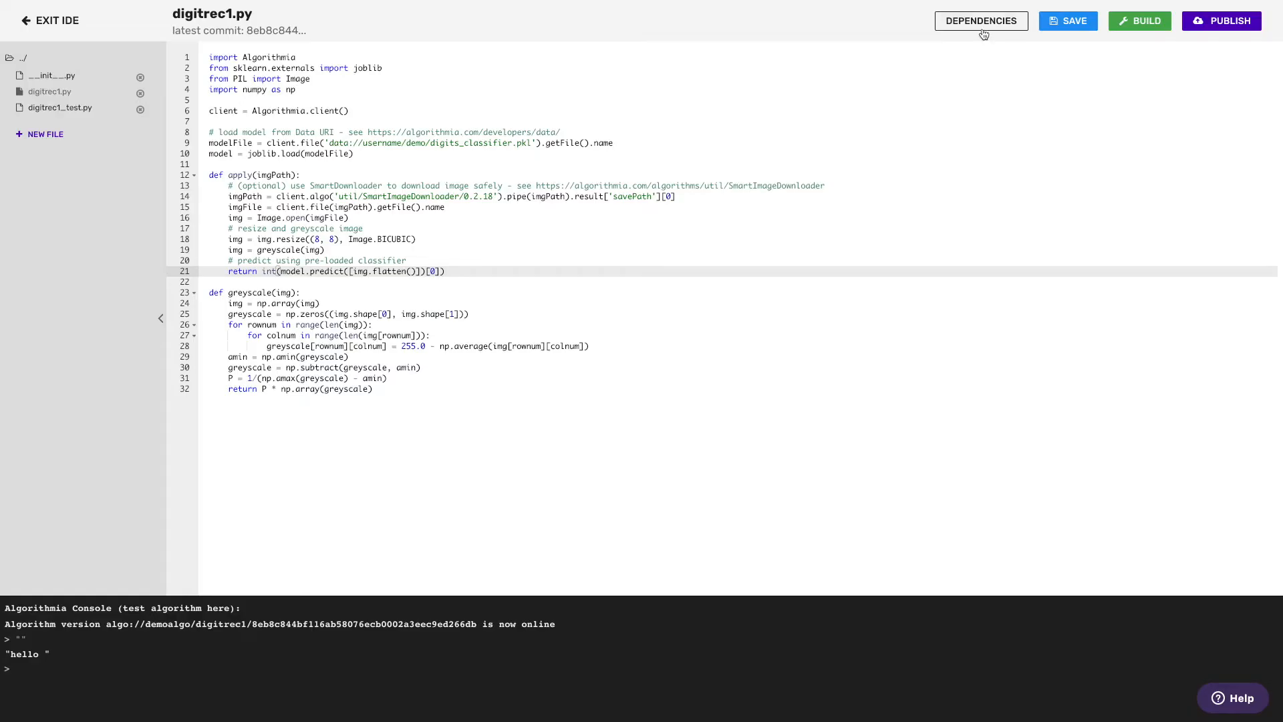
Add the copied requirements to digitrec1's Python dependencies, save them, and rebuild
{"action": "left_click", "coordinate": [981, 20]}
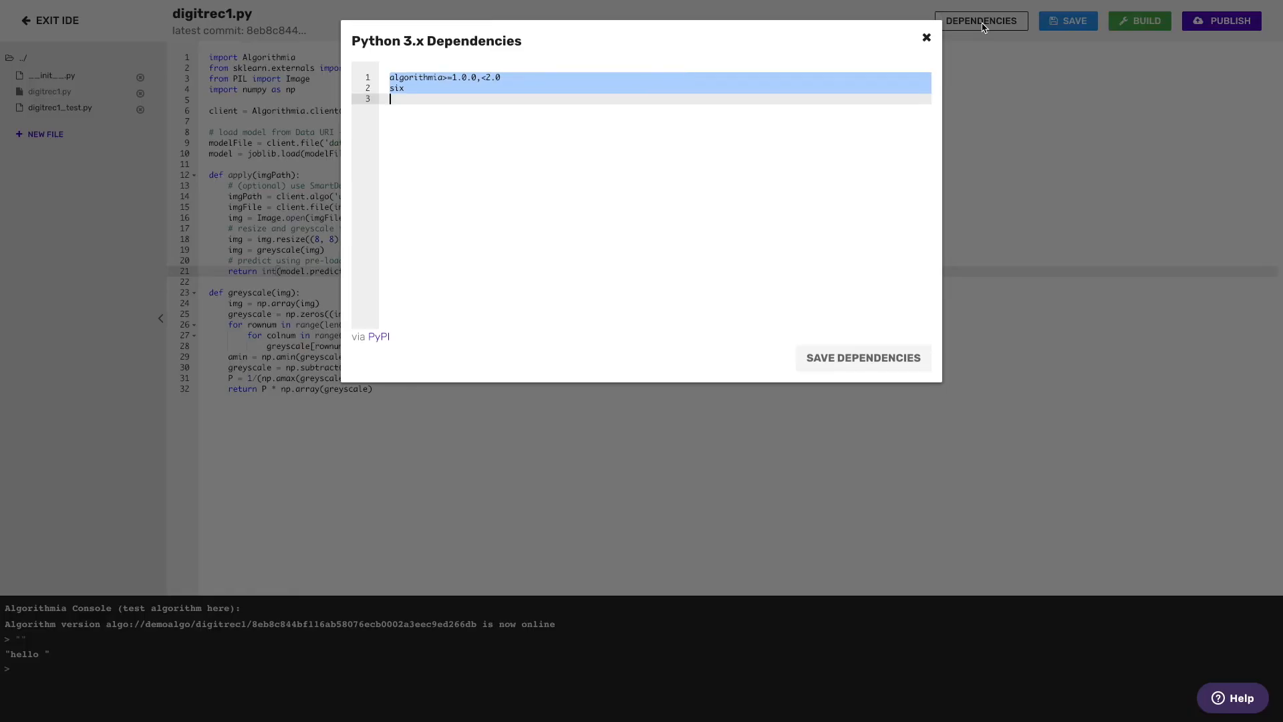
{"action": "left_click", "coordinate": [926, 37]}
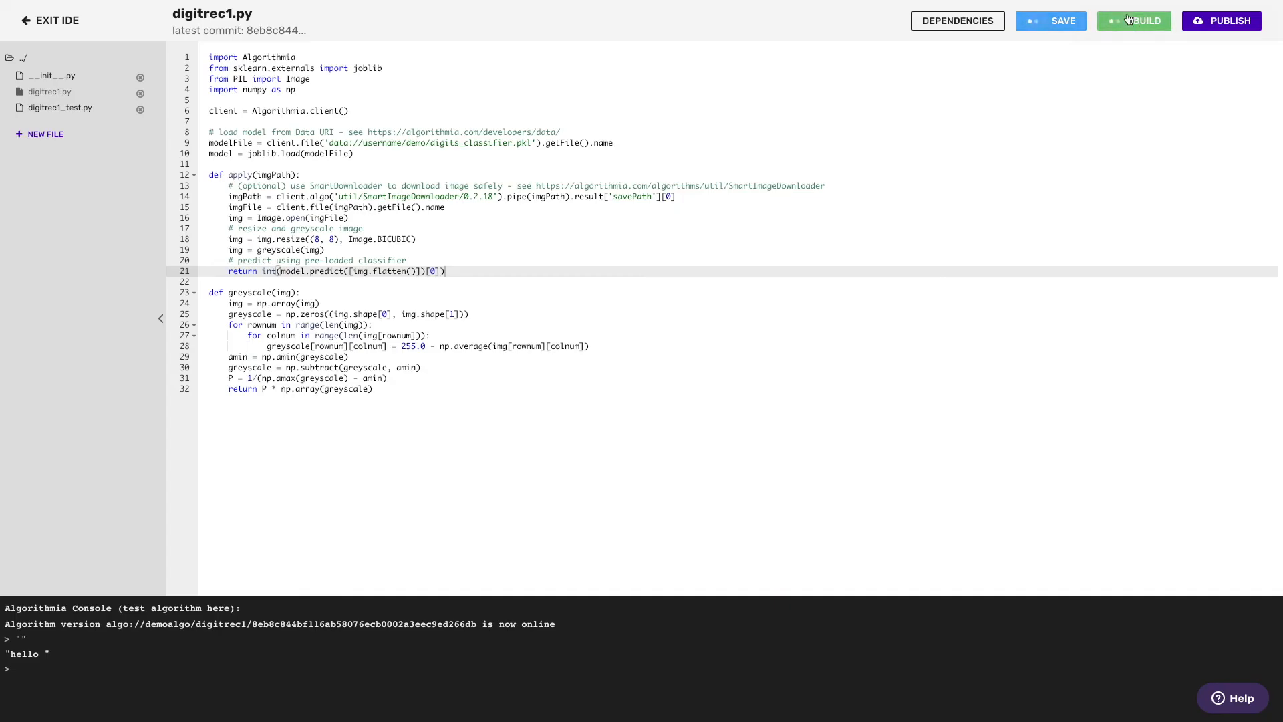
{"action": "left_click", "coordinate": [1051, 21]}
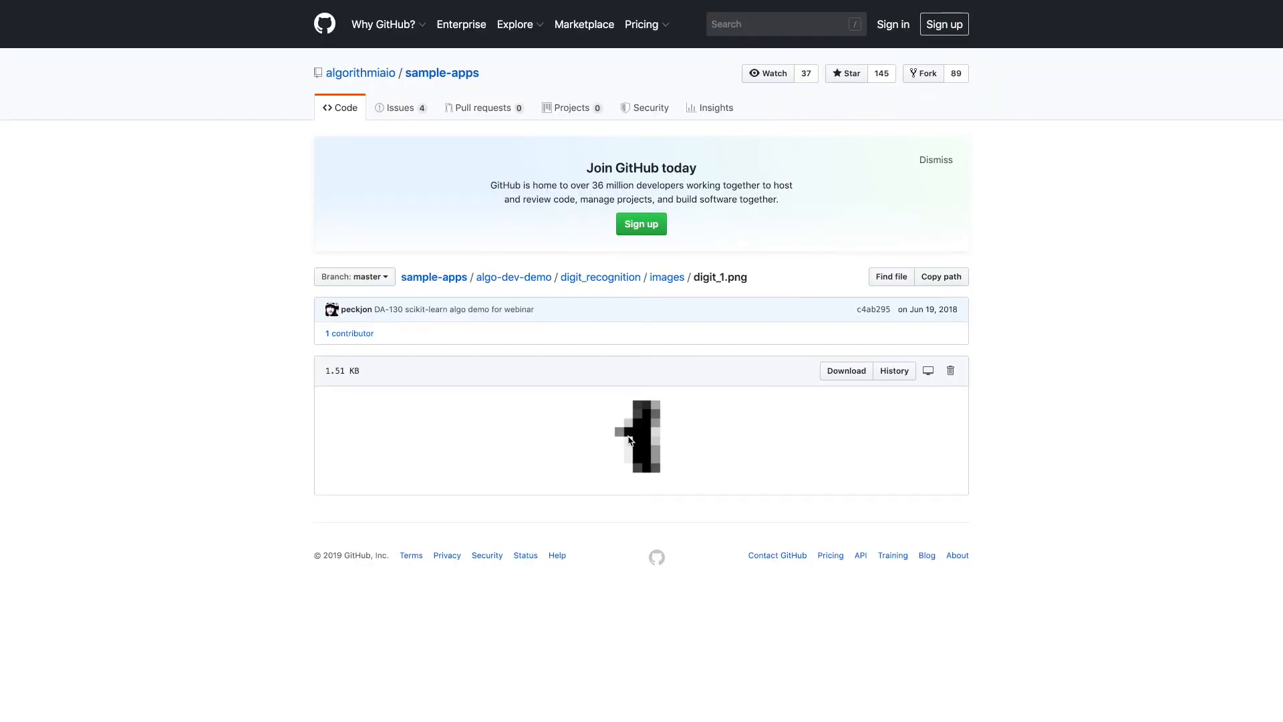
Run digitrec1 on the quoted digit_1.png raw GitHub URL, getting prediction 1
{"action": "right_click", "coordinate": [632, 440]}
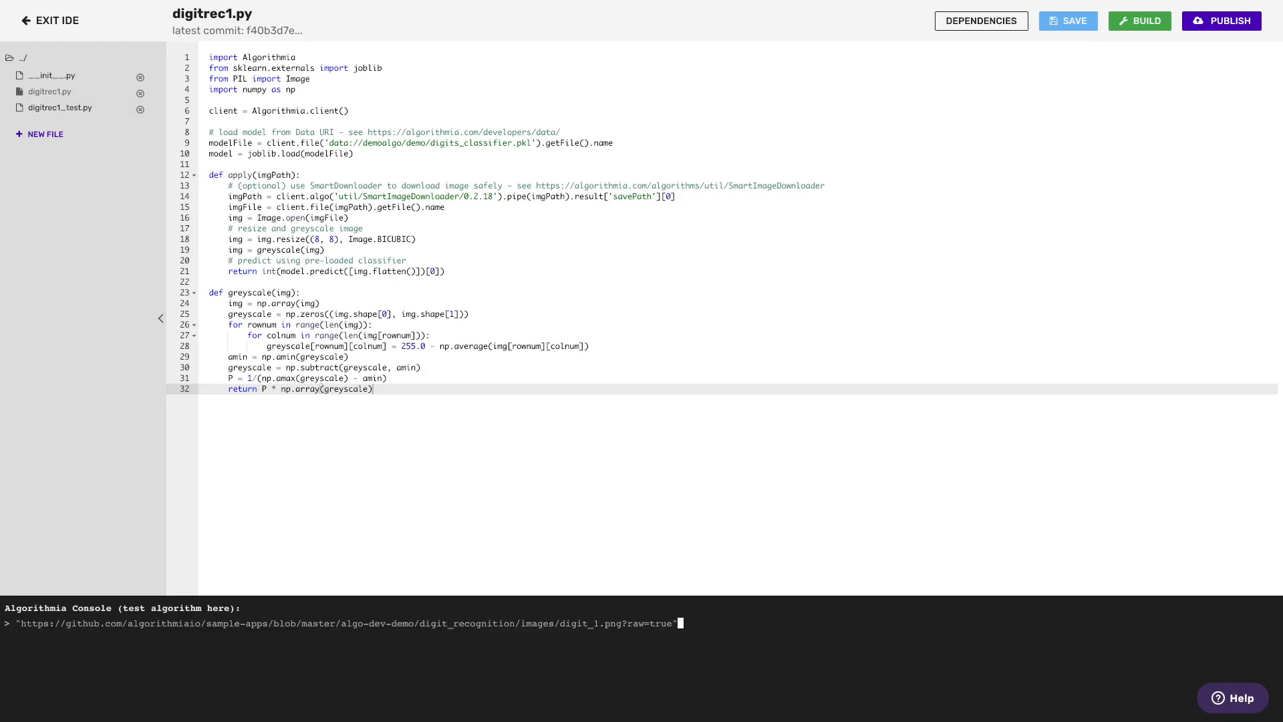
{"action": "key", "text": "Enter"}
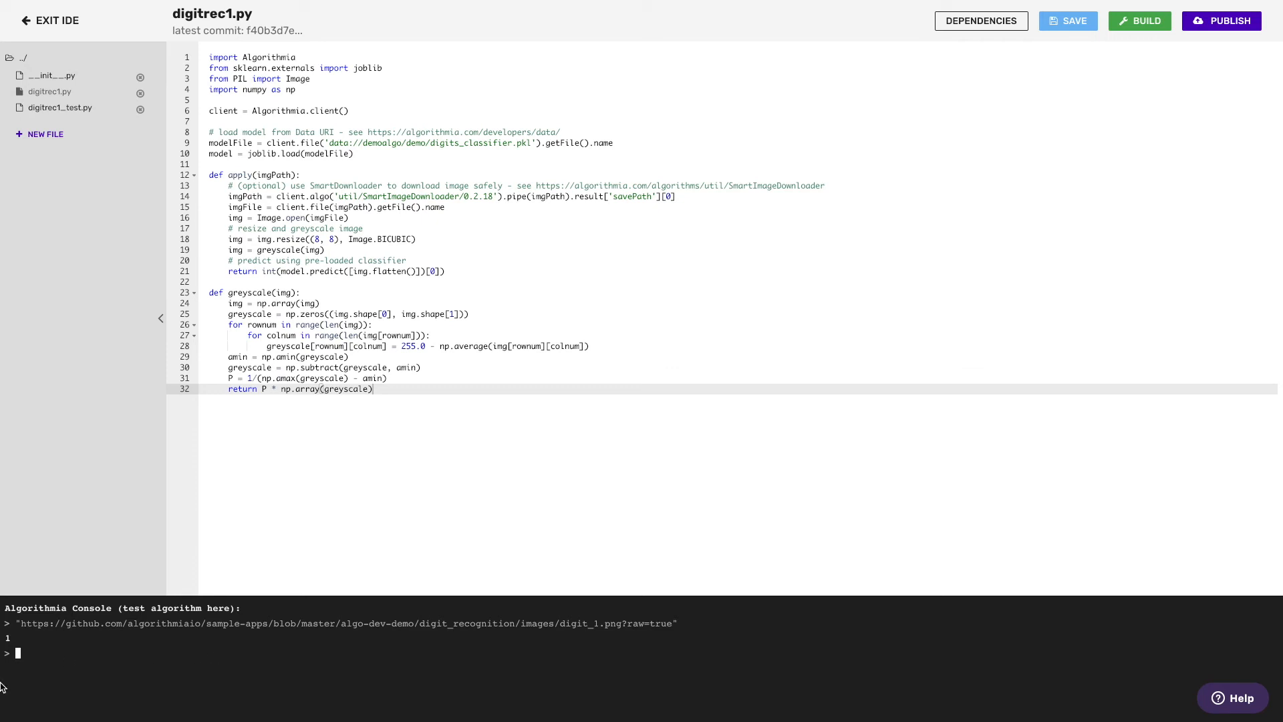
{"action": "mouse_move", "coordinate": [93, 661]}
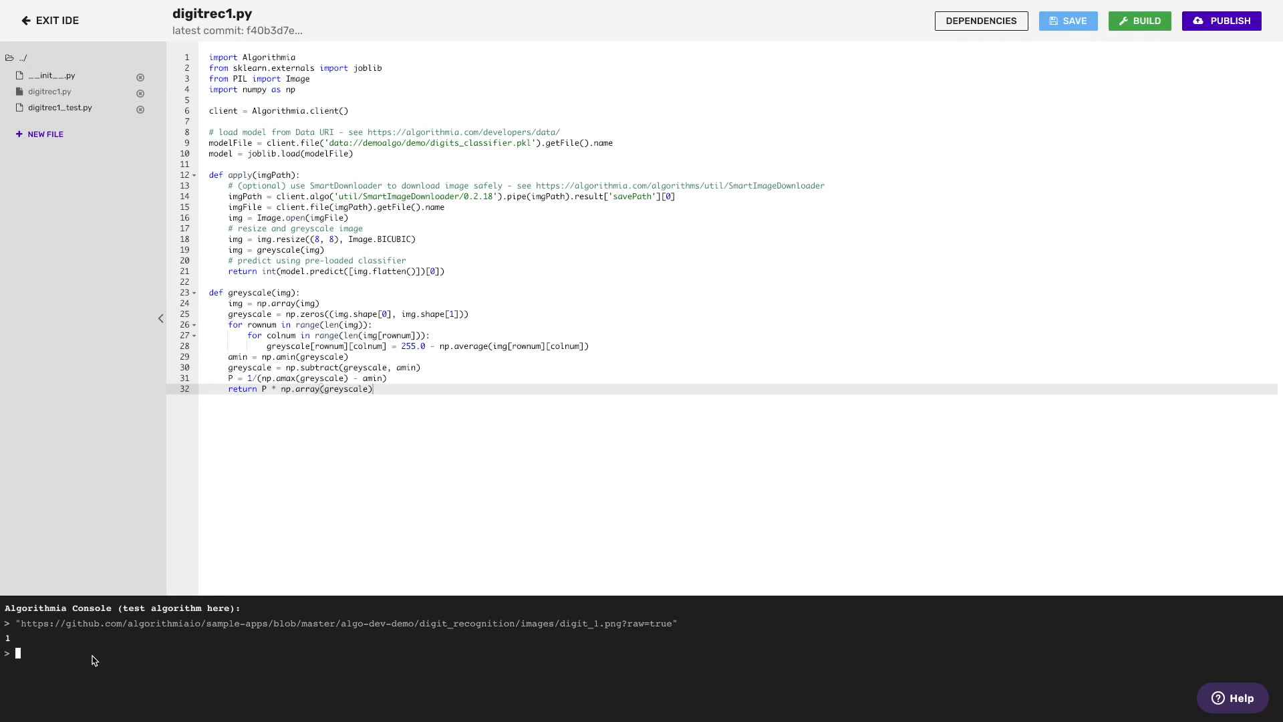
{"action": "left_click", "coordinate": [1221, 21]}
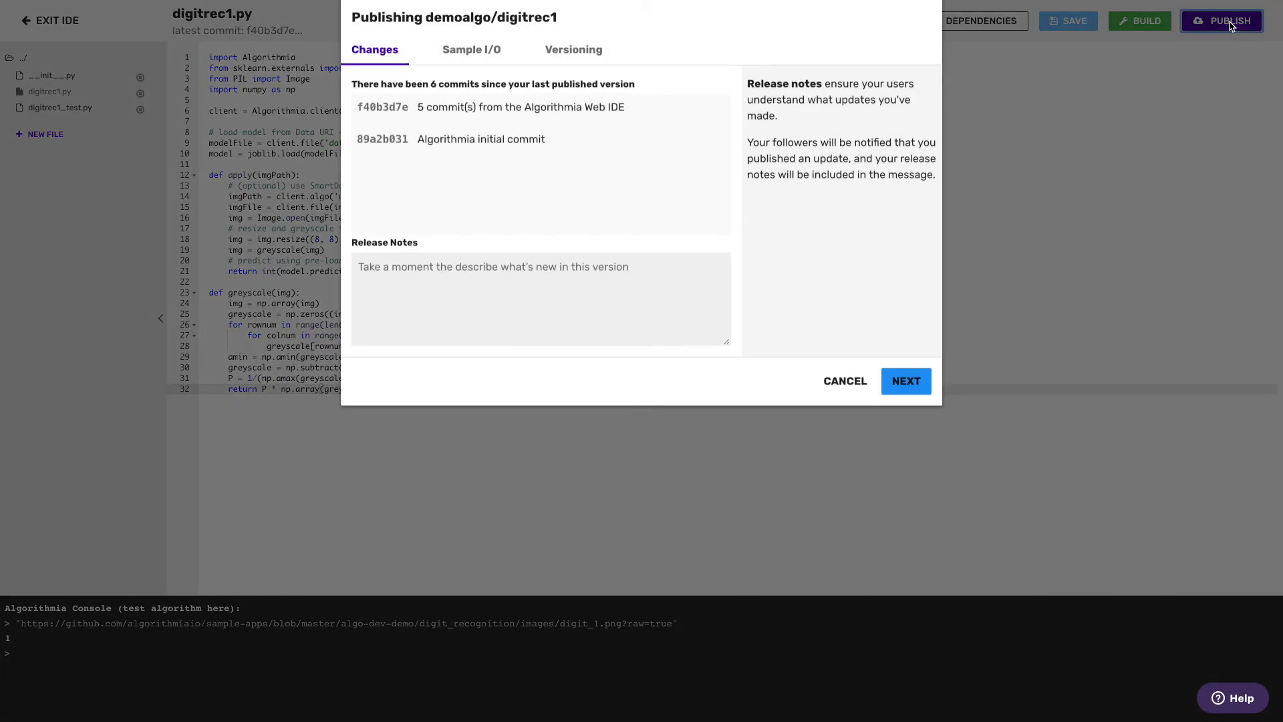
Release digitrec1 as a private, major version 1.0.0
{"action": "left_click", "coordinate": [906, 381]}
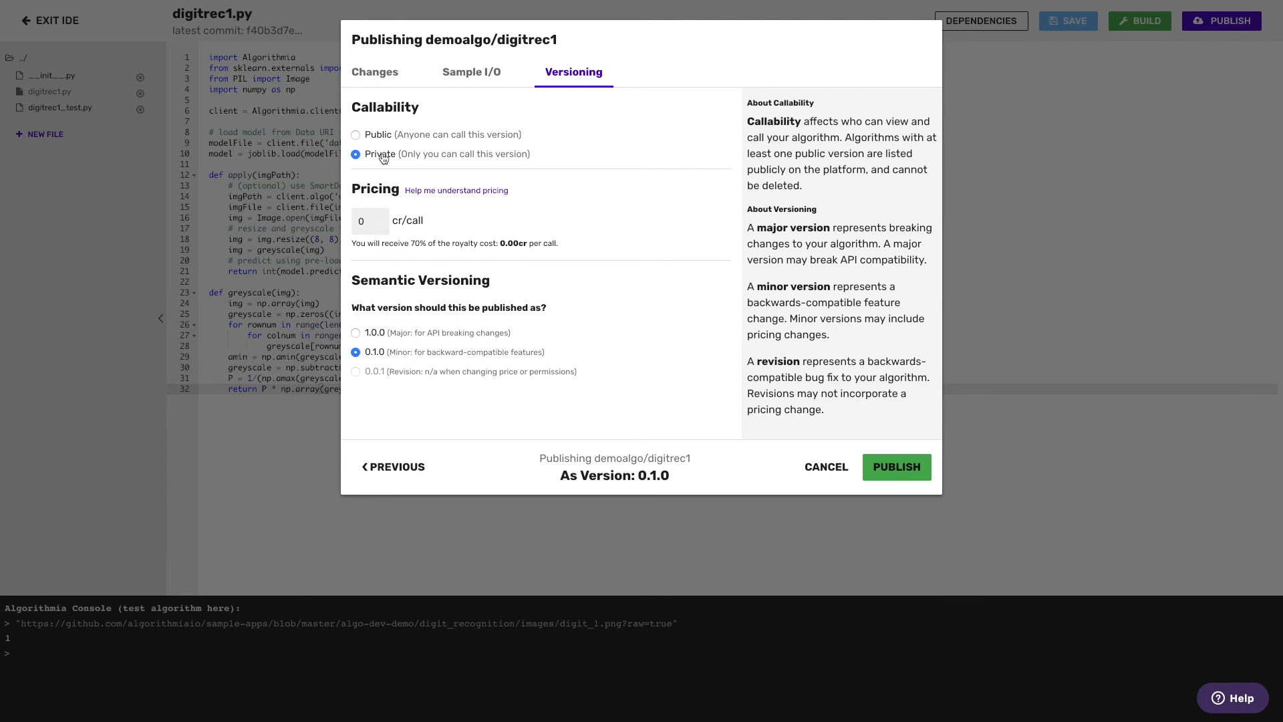
{"action": "left_click", "coordinate": [355, 333]}
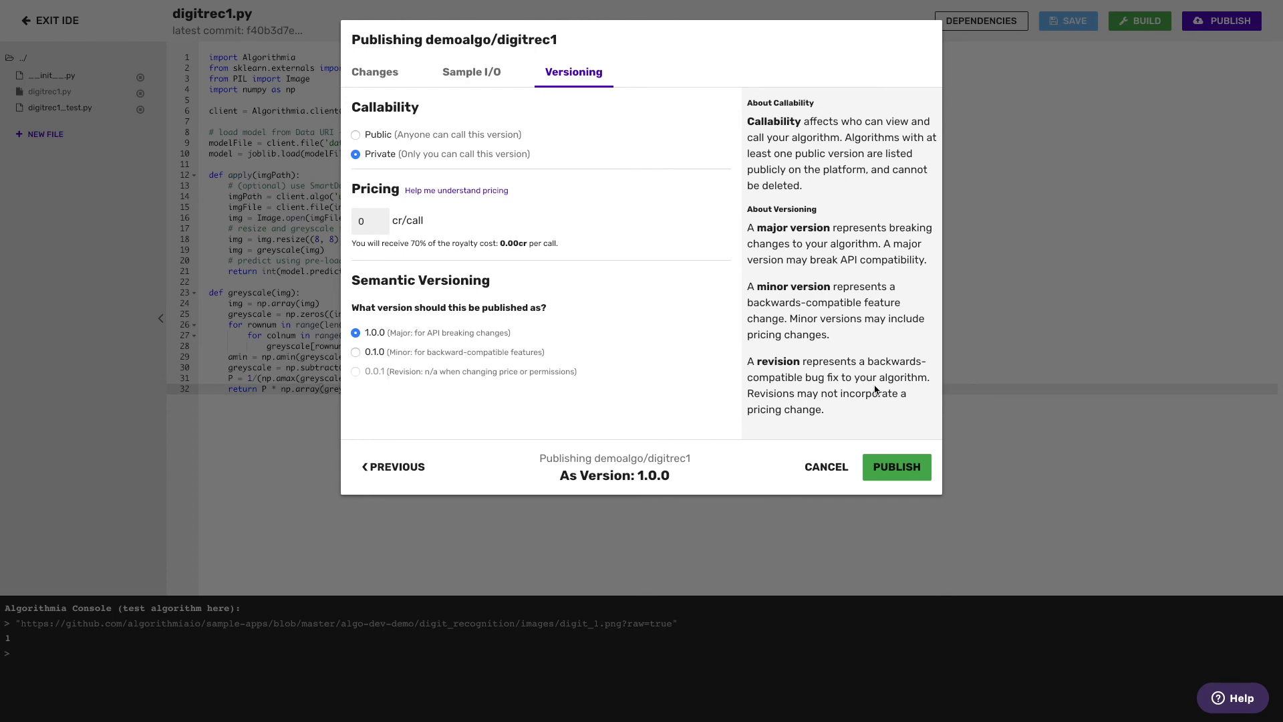
{"action": "left_click", "coordinate": [896, 466]}
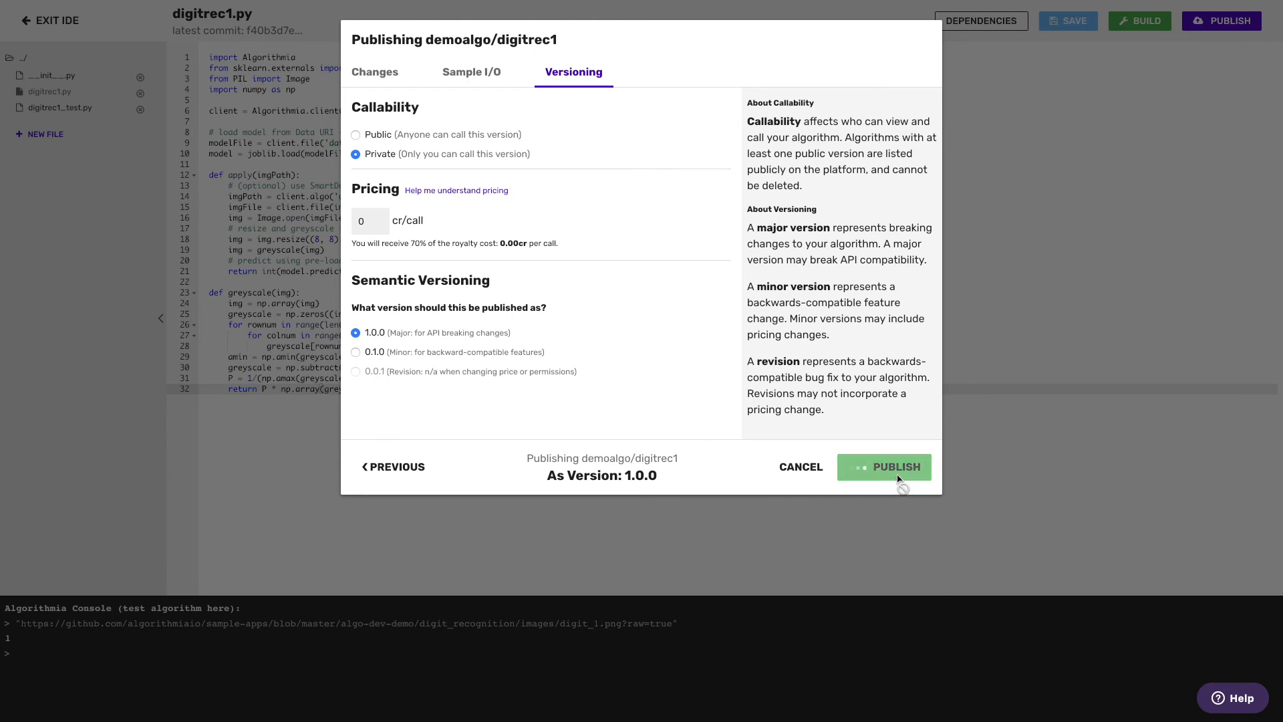
{"action": "left_click", "coordinate": [884, 466]}
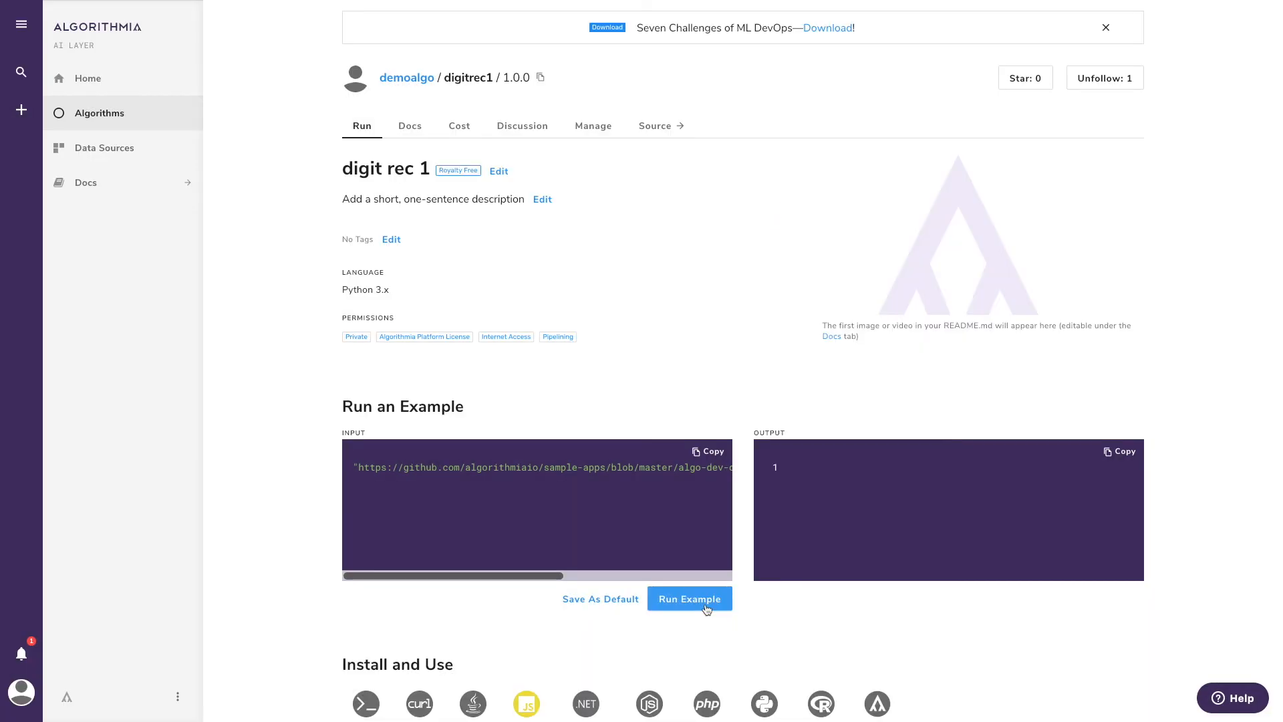
Copy the JavaScript Install and Use snippet, then view the PHP and R client examples
{"action": "scroll", "scroll_direction": "down", "scroll_amount": 3}
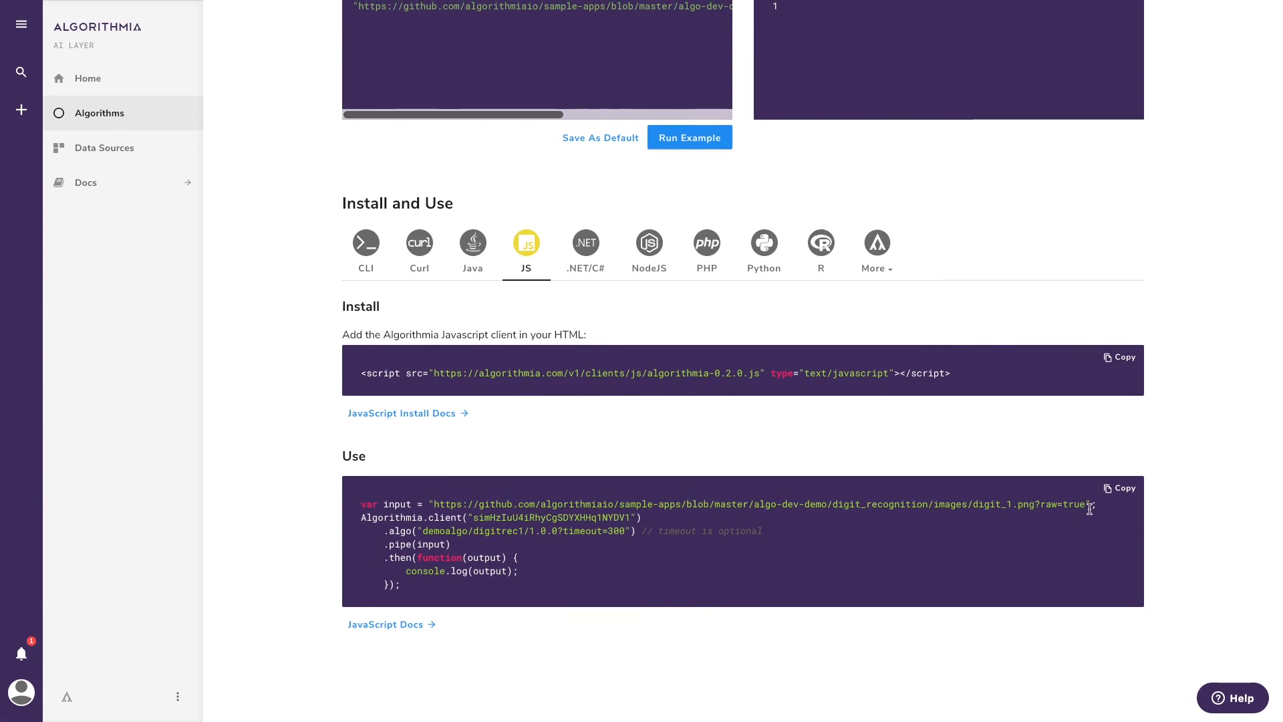
{"action": "left_click", "coordinate": [1120, 488]}
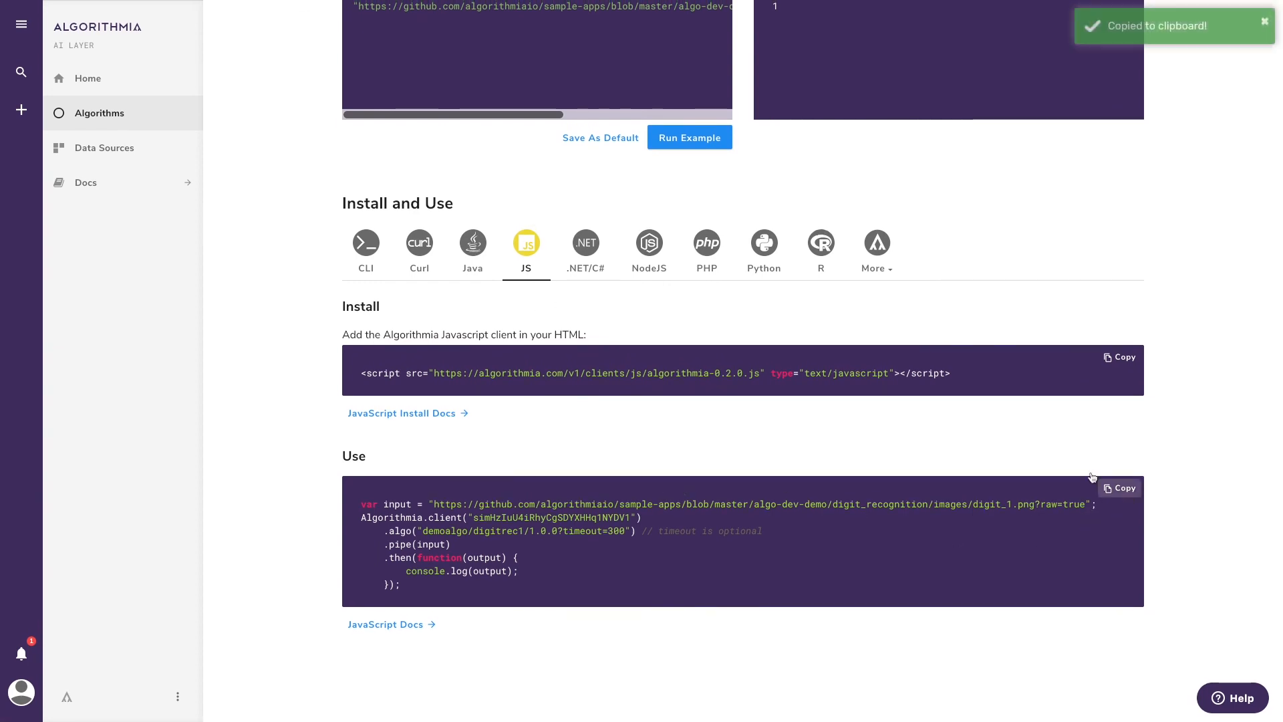
{"action": "left_click", "coordinate": [707, 243]}
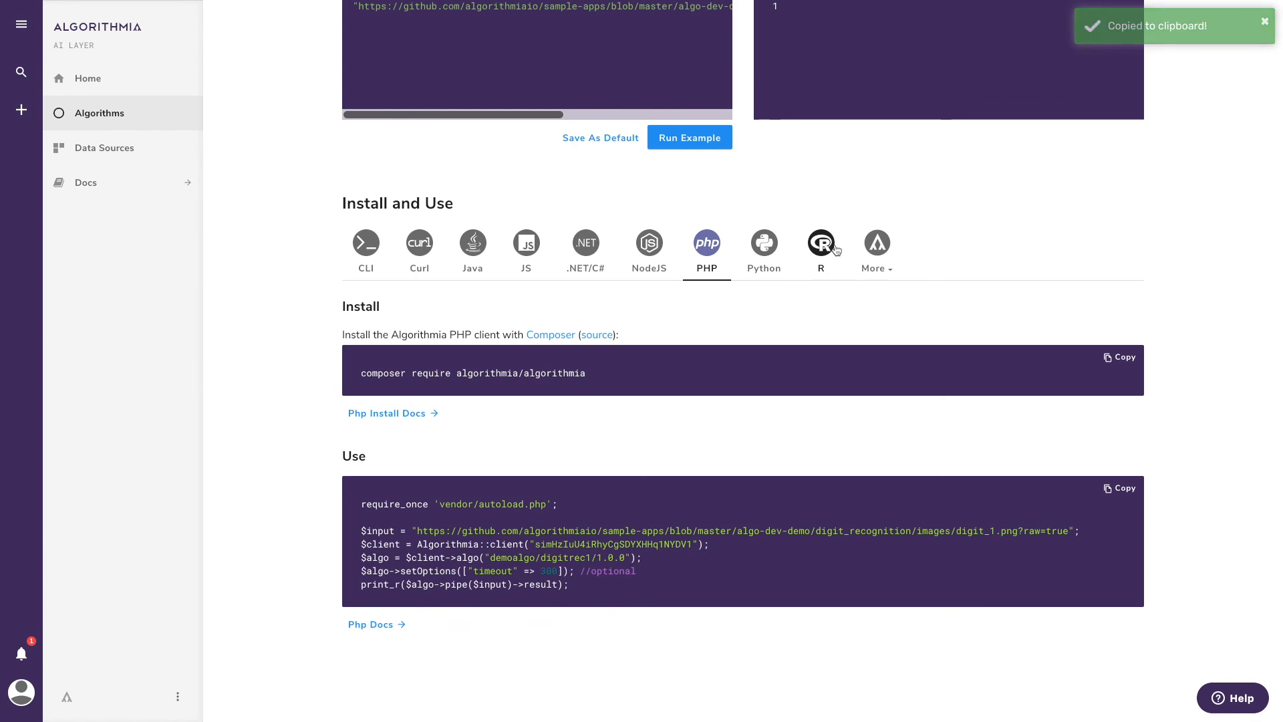
{"action": "left_click", "coordinate": [821, 242]}
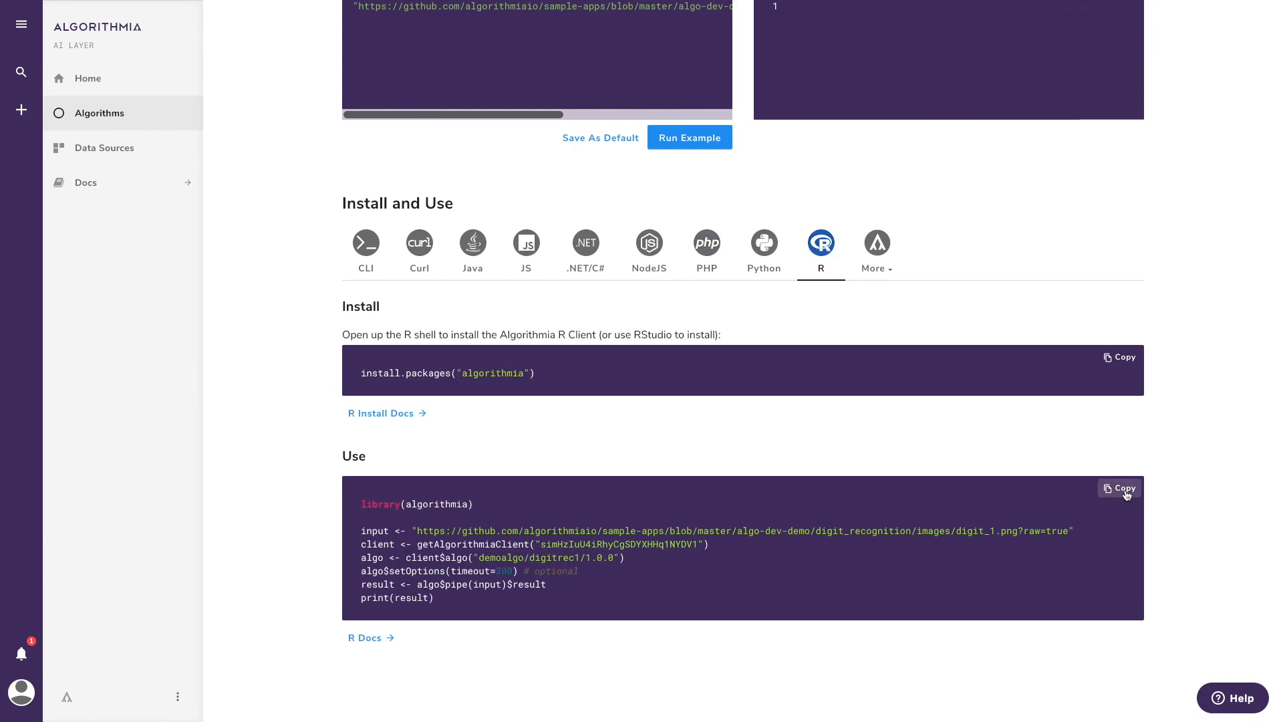
{"action": "scroll", "scroll_direction": "up", "scroll_amount": 3}
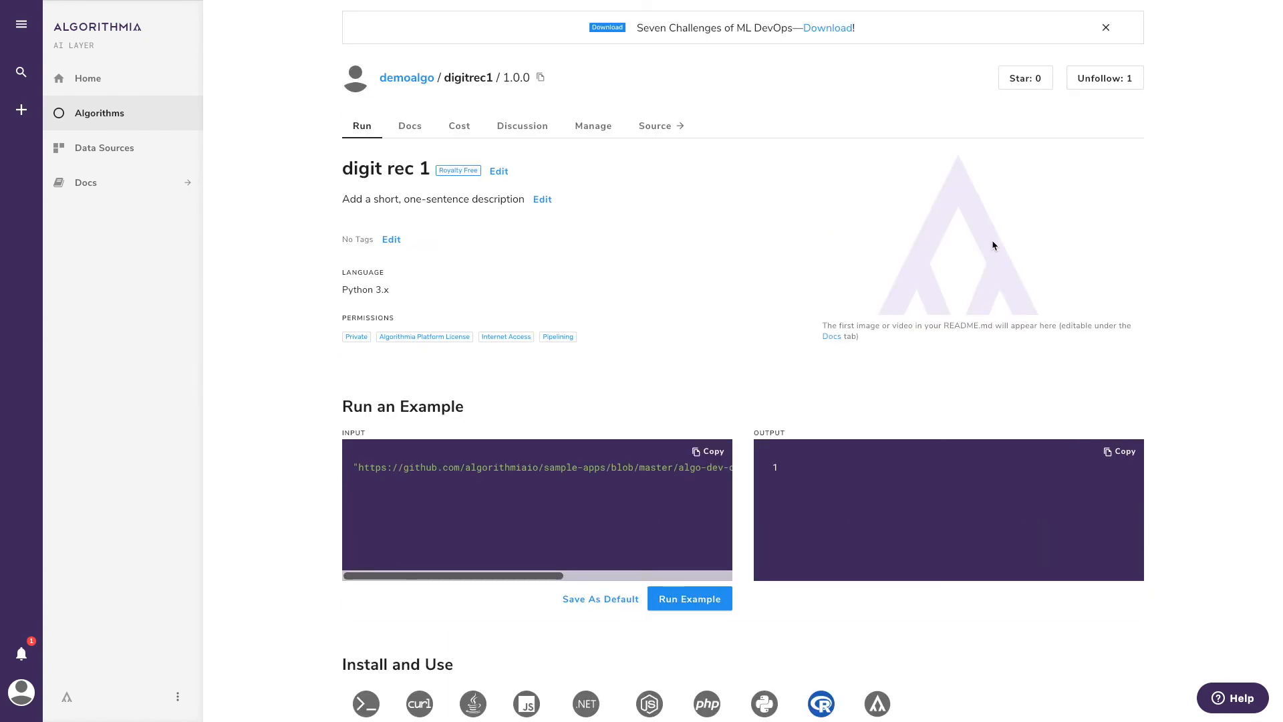